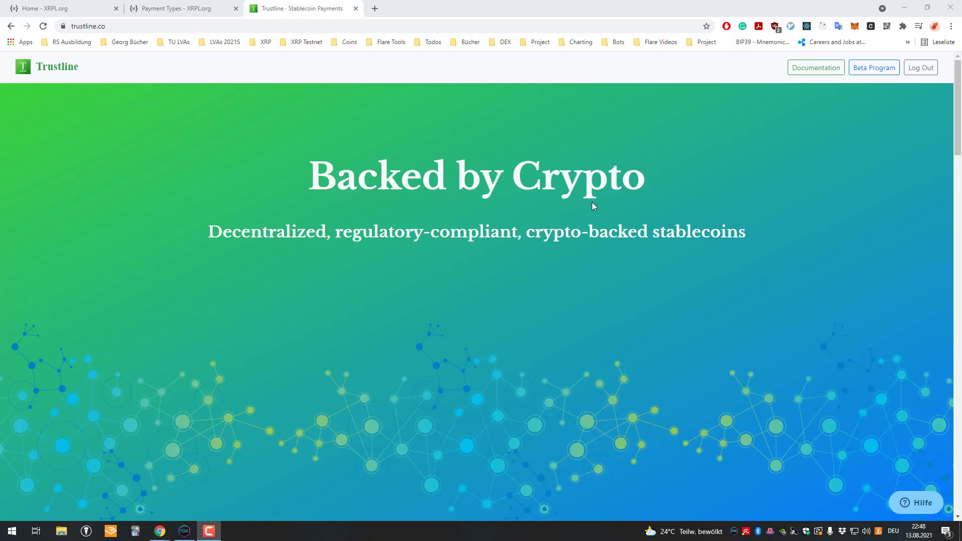
# From the trustline.co home page, reach the Beta Program page and dismiss the empty pop-up.
pyautogui.scroll(-3)
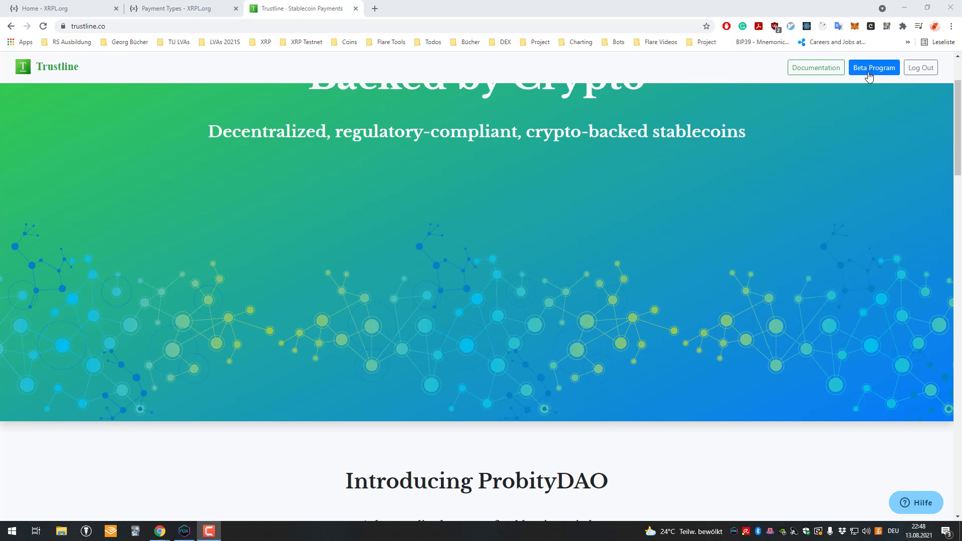
pyautogui.moveTo(761, 224)
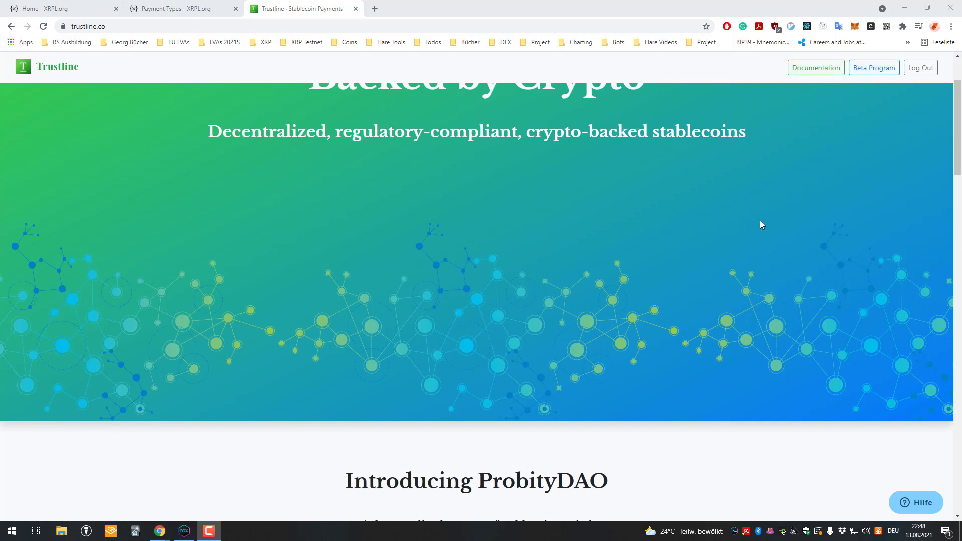
pyautogui.moveTo(774, 228)
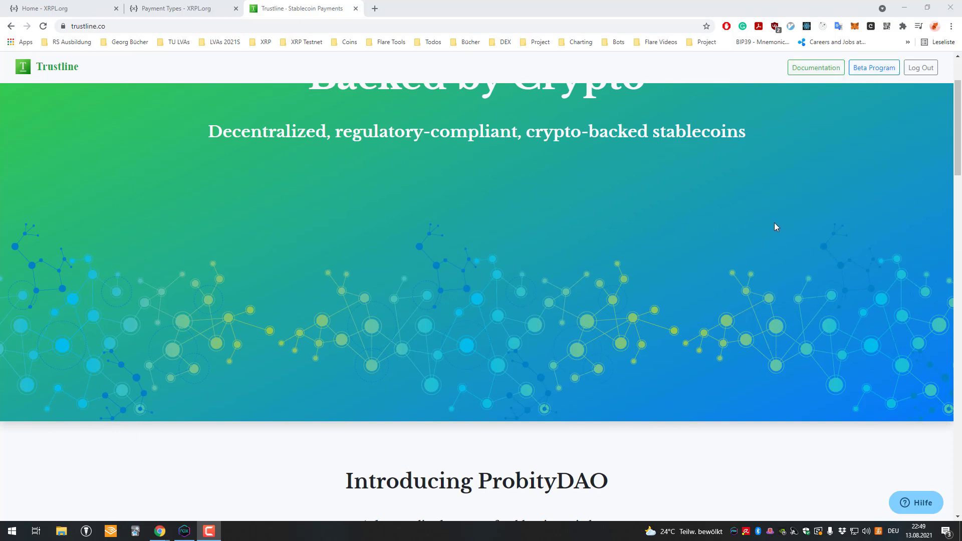
pyautogui.scroll(-3)
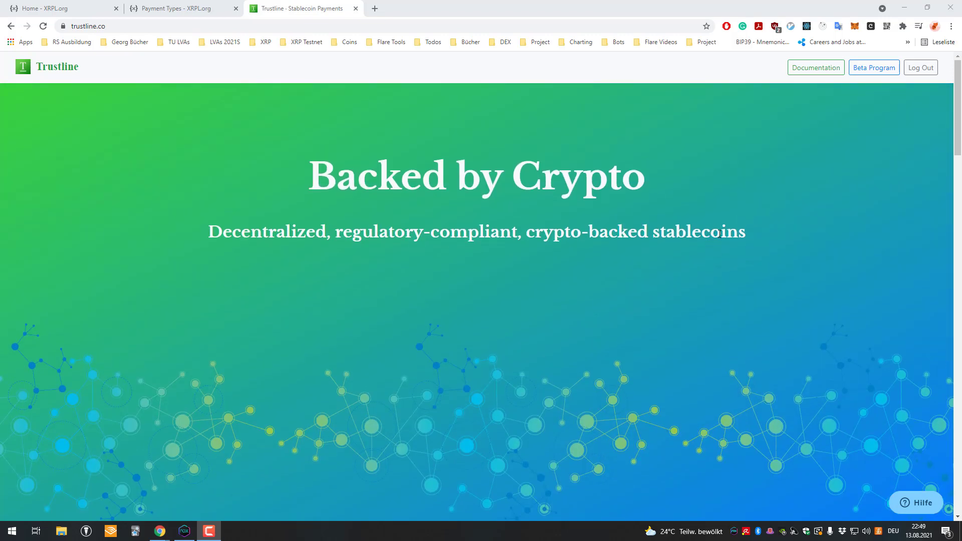
pyautogui.moveTo(874, 68)
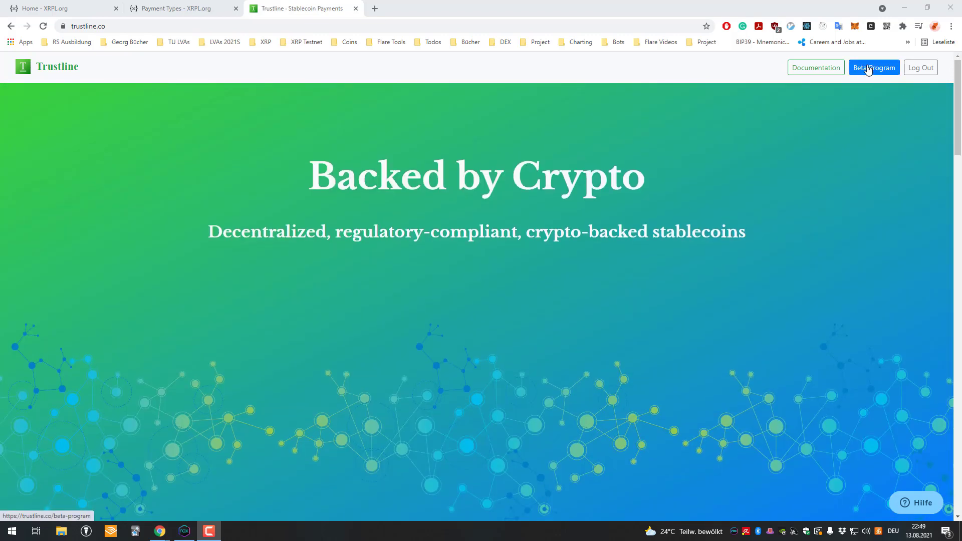
pyautogui.click(872, 67)
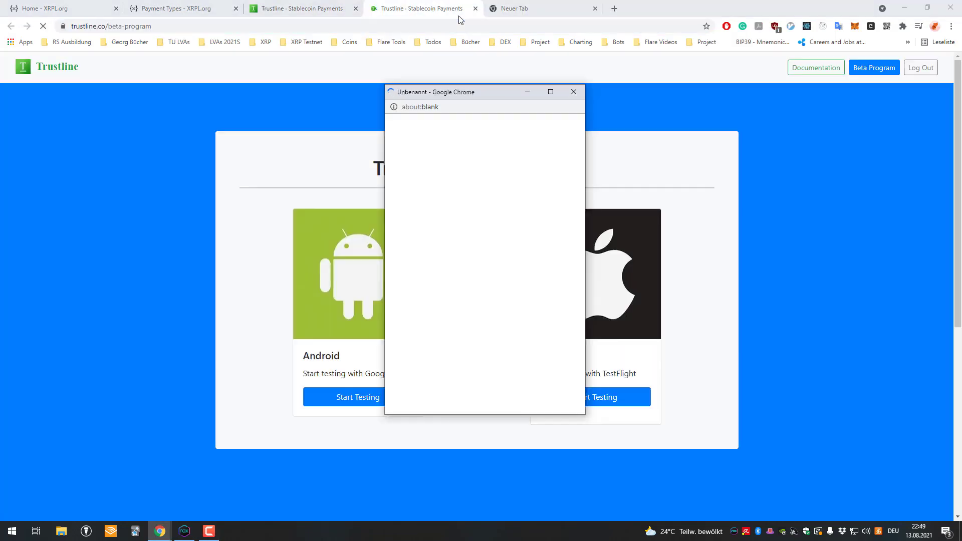
pyautogui.click(573, 92)
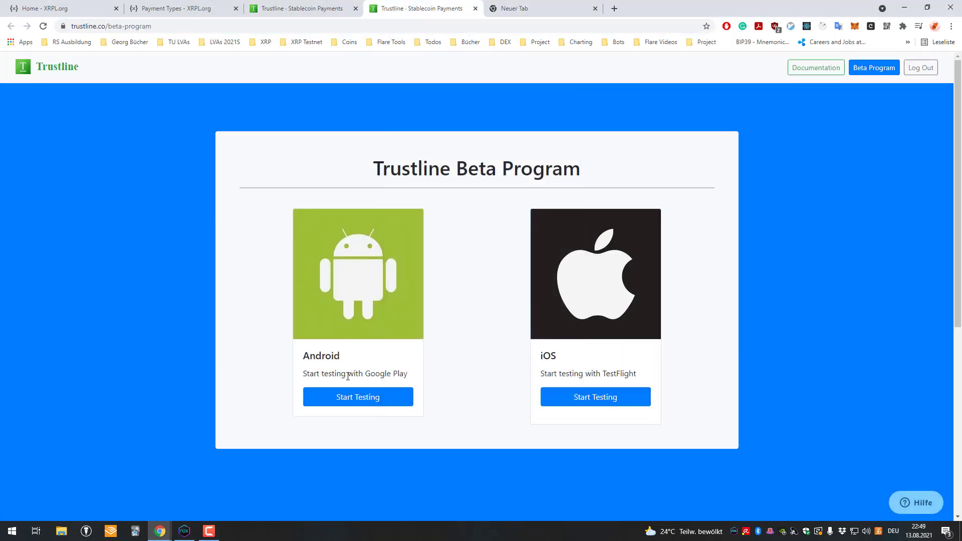
pyautogui.moveTo(354, 368)
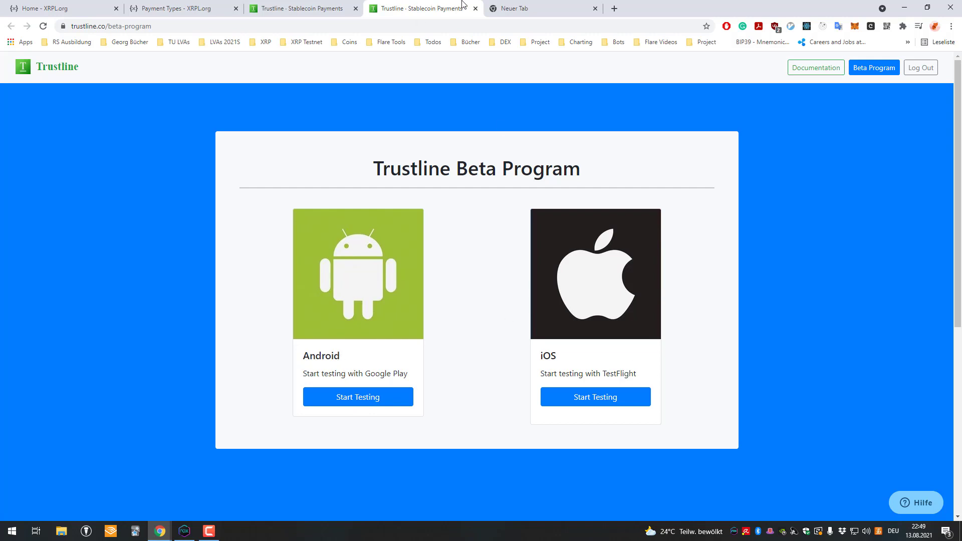
pyautogui.moveTo(376, 411)
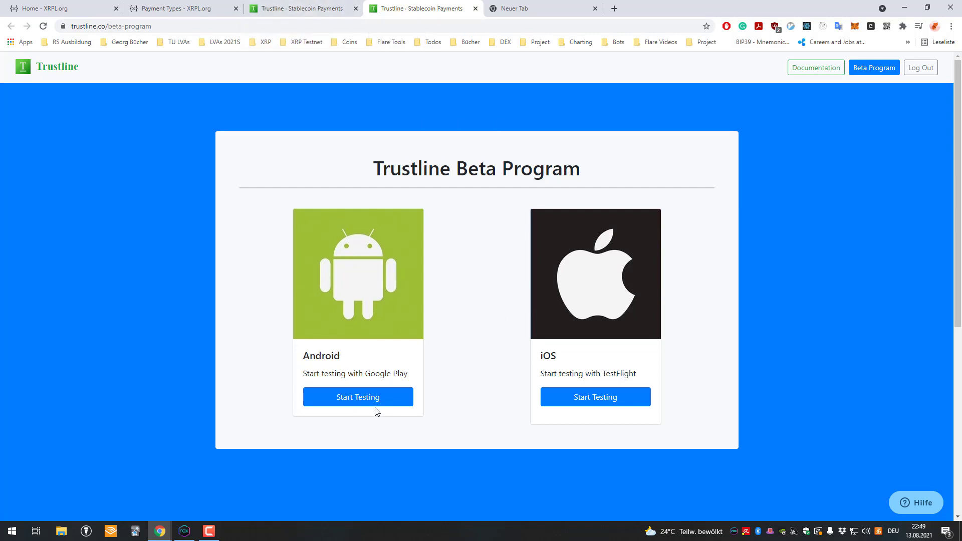
pyautogui.moveTo(326, 191)
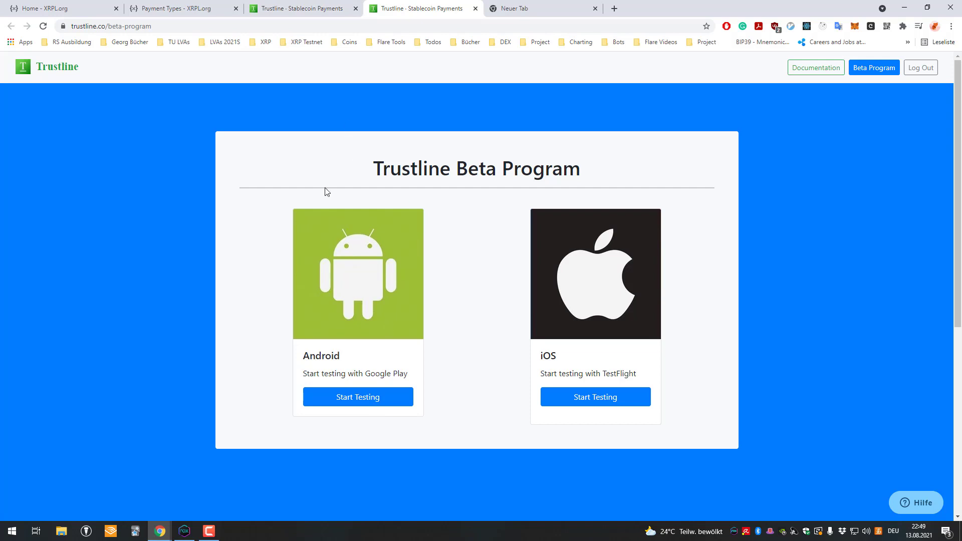
pyautogui.moveTo(400, 112)
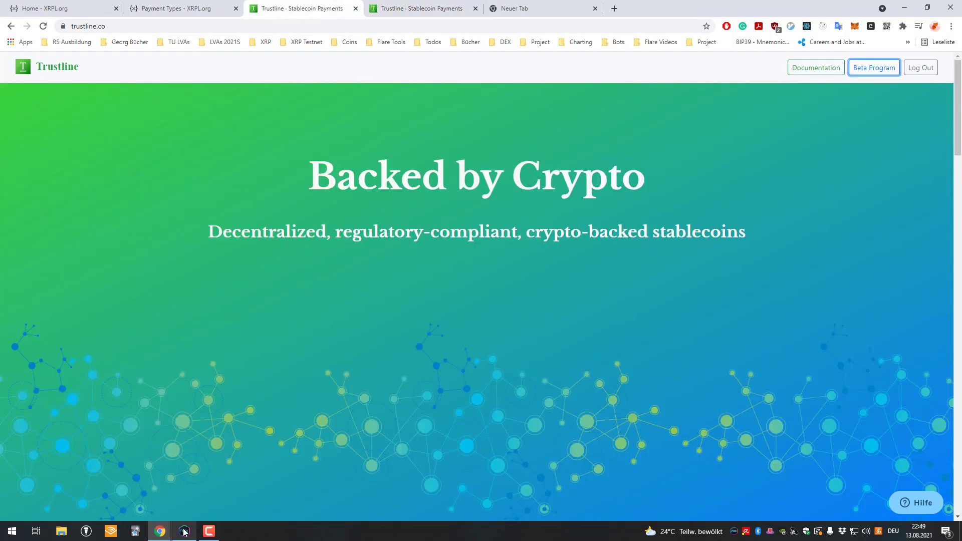
# Bring the emulator forward and focus the PayString username field on Account Setup.
pyautogui.click(183, 530)
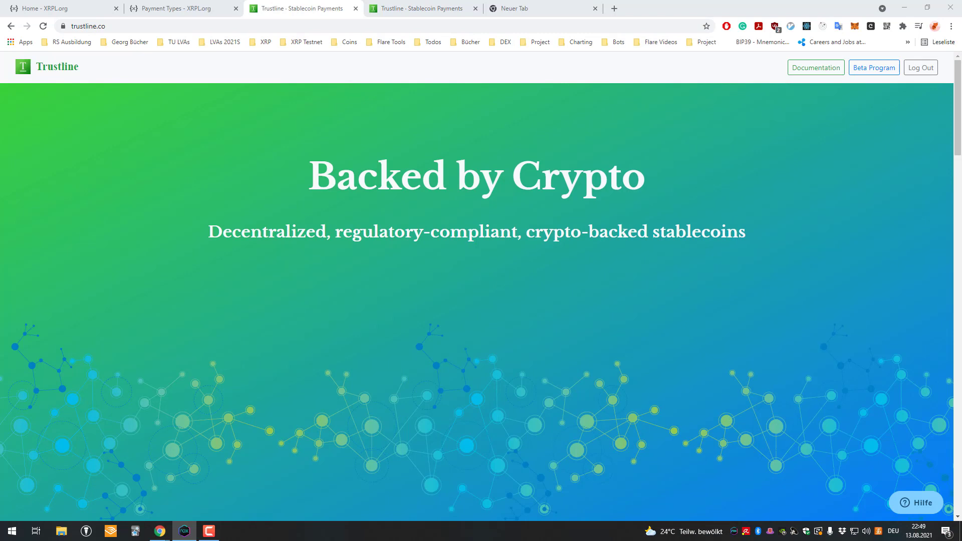
pyautogui.moveTo(874, 67)
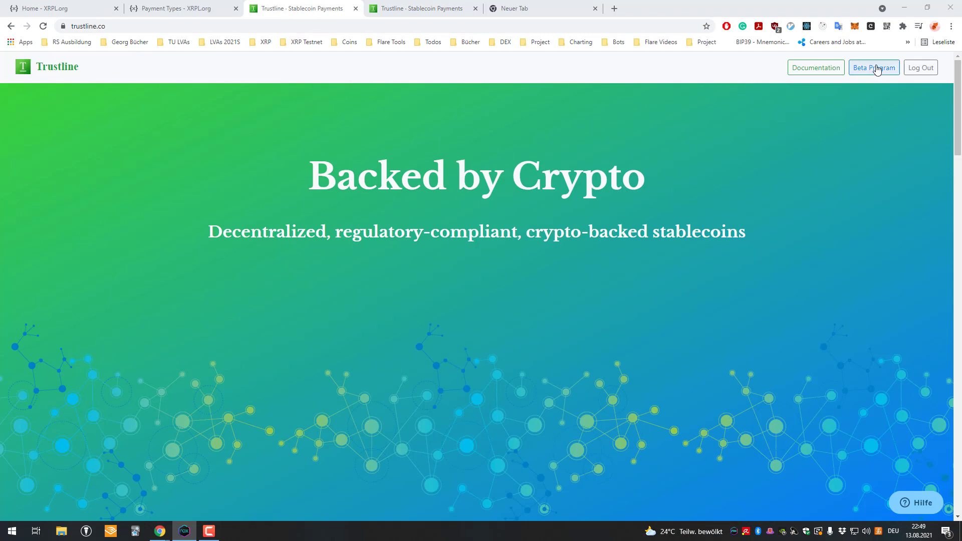
pyautogui.moveTo(919, 67)
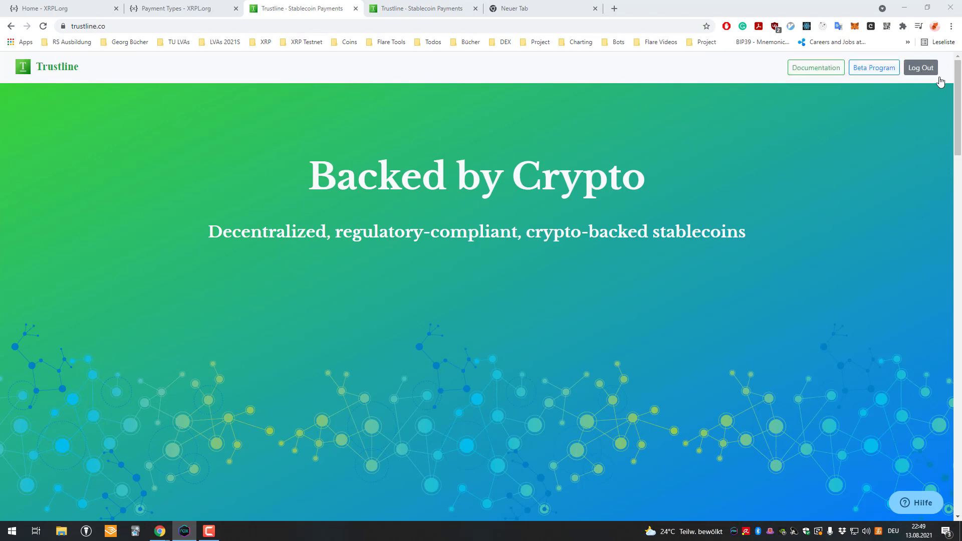
pyautogui.moveTo(816, 68)
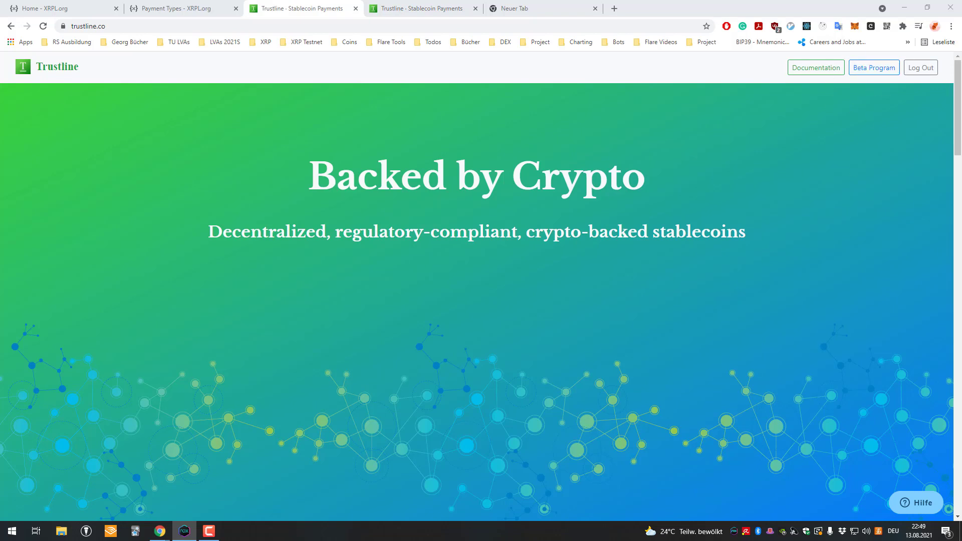
pyautogui.click(182, 531)
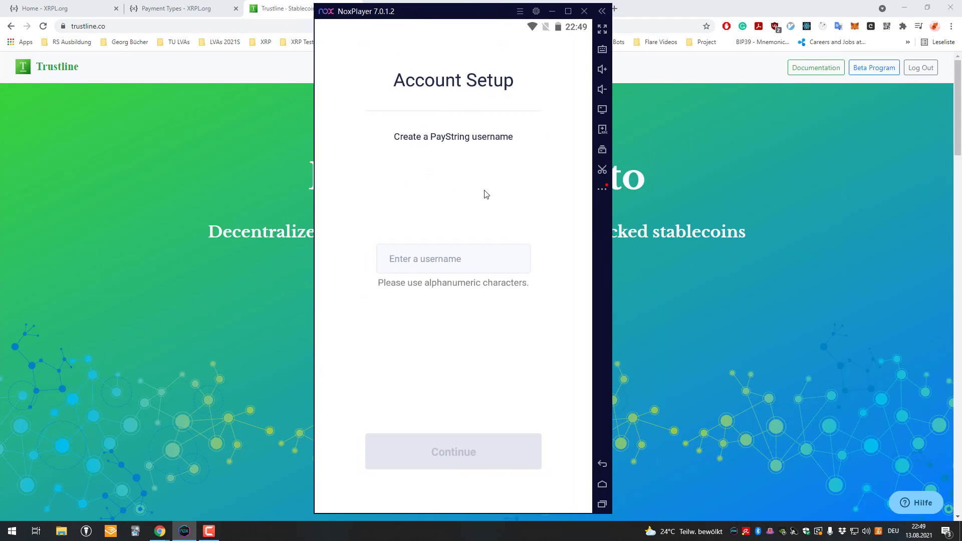
pyautogui.click(453, 259)
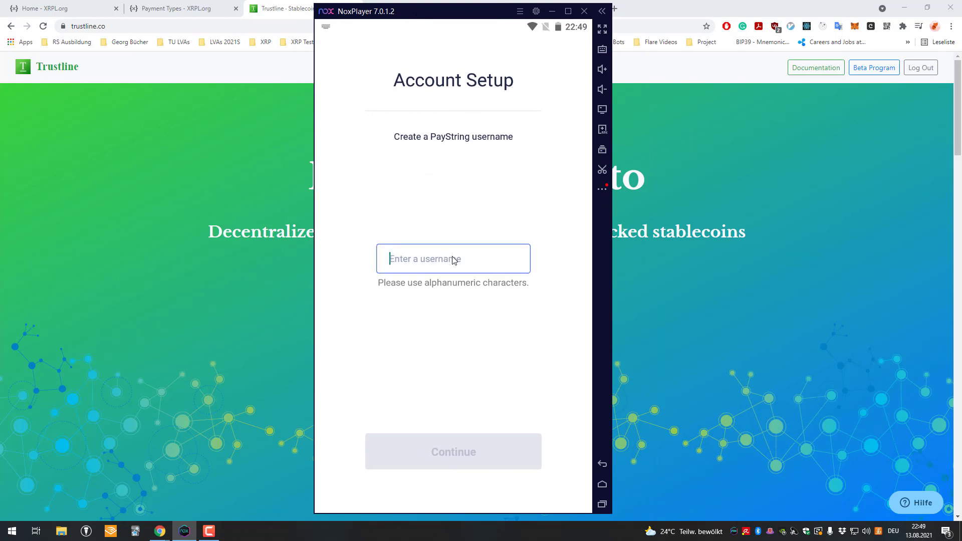
pyautogui.moveTo(452, 131)
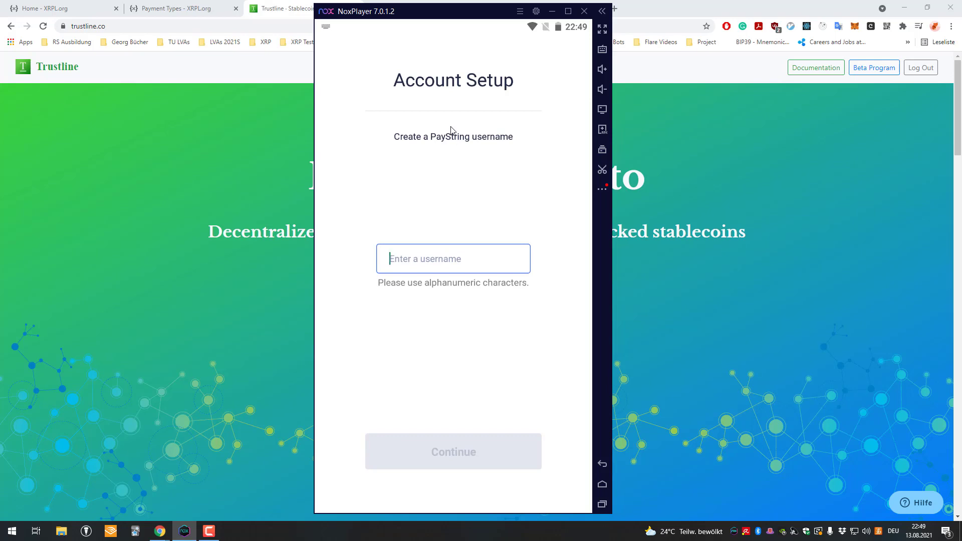
pyautogui.moveTo(218, 185)
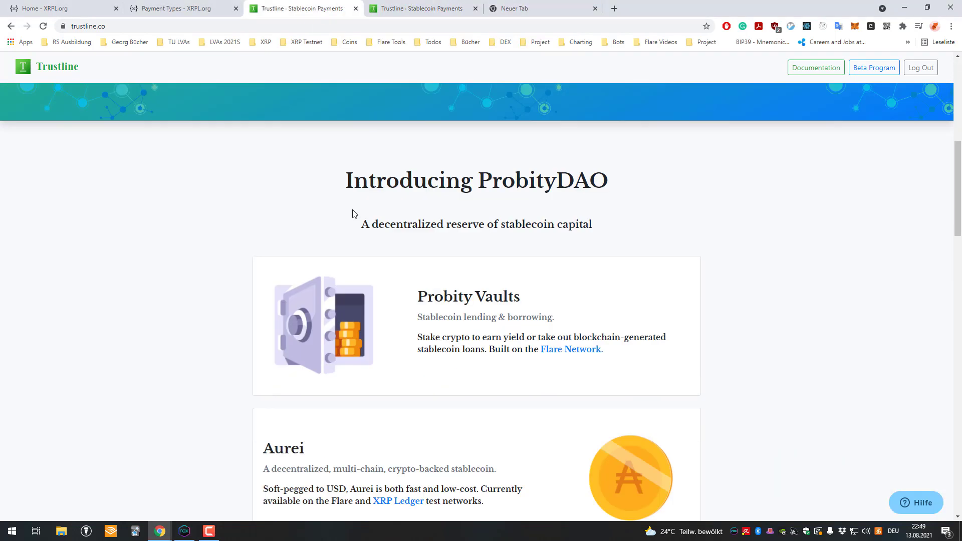
pyautogui.scroll(3)
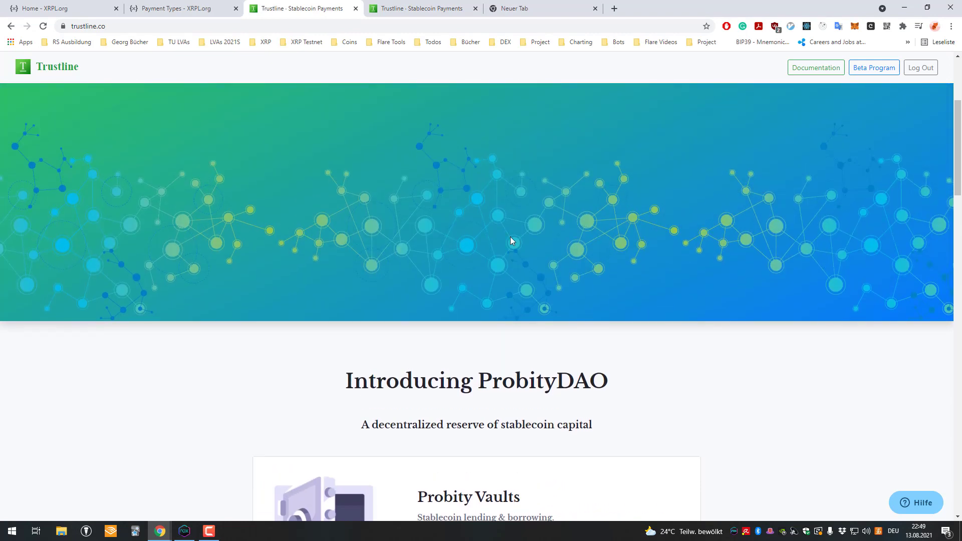
pyautogui.scroll(-3)
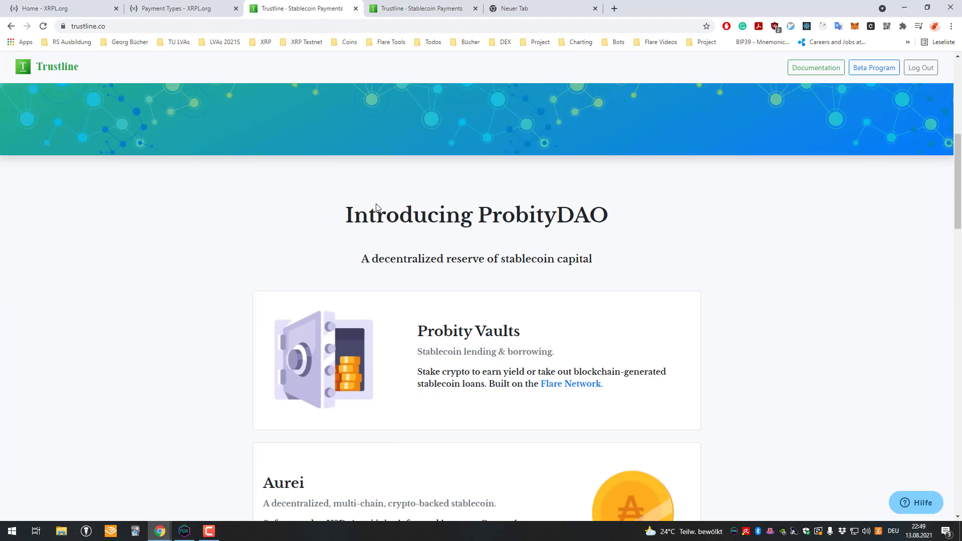
pyautogui.scroll(-3)
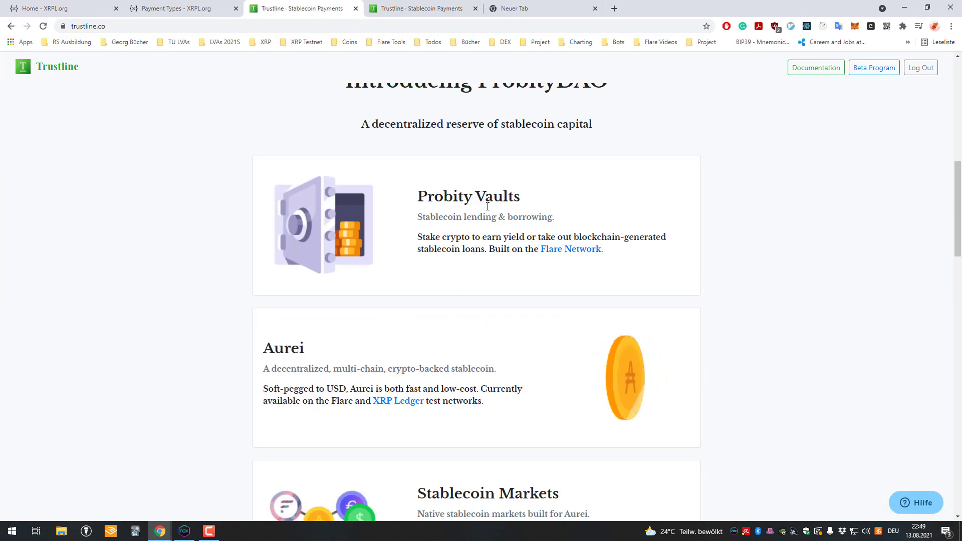
pyautogui.moveTo(593, 246)
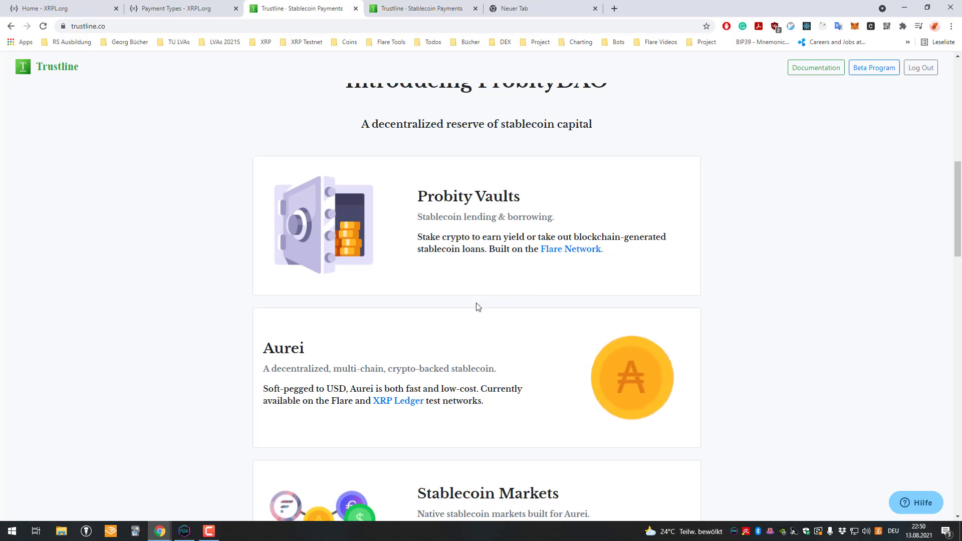
pyautogui.scroll(-3)
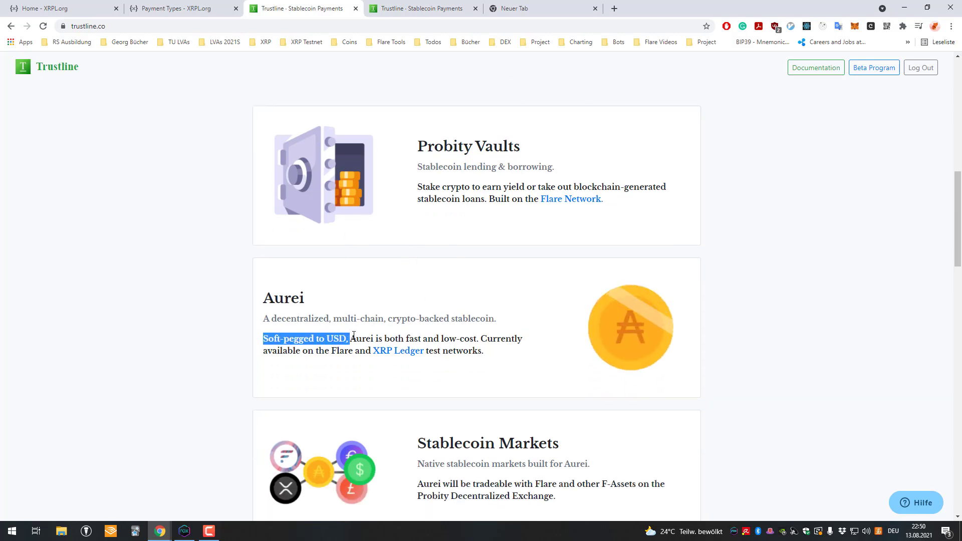
pyautogui.scroll(-3)
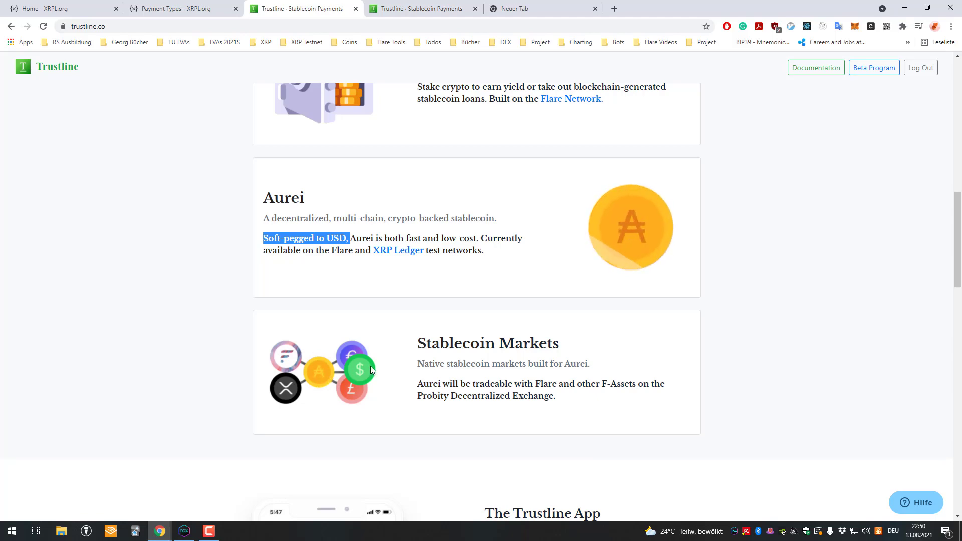
pyautogui.scroll(-3)
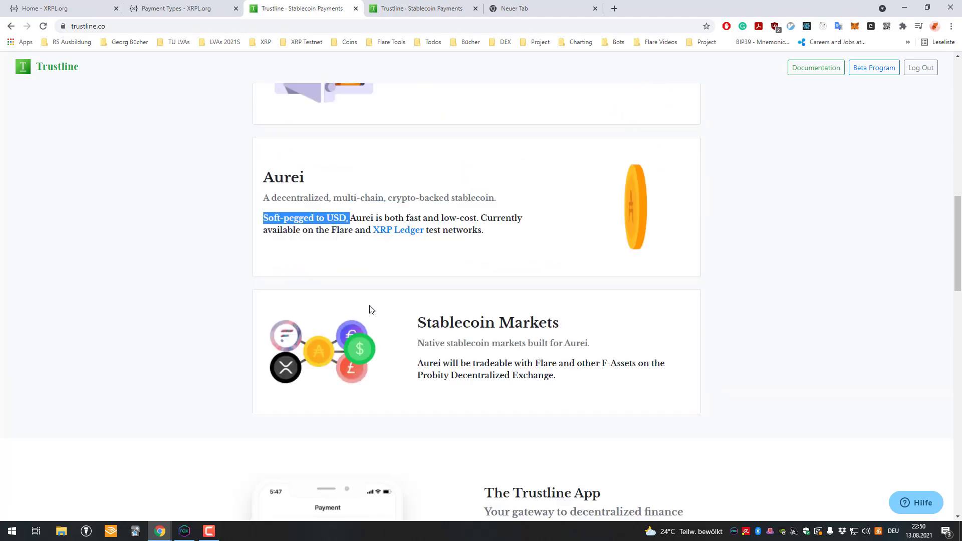
pyautogui.scroll(-3)
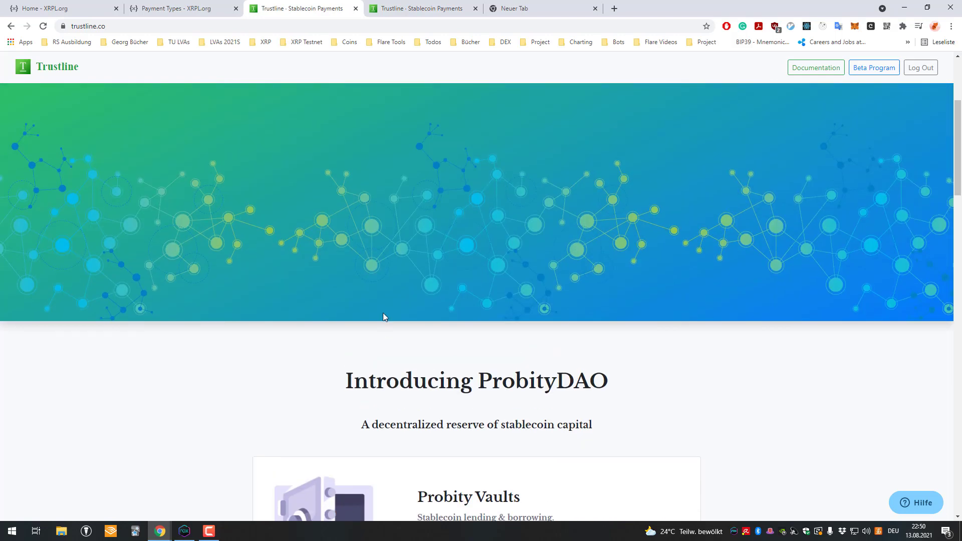
pyautogui.scroll(3)
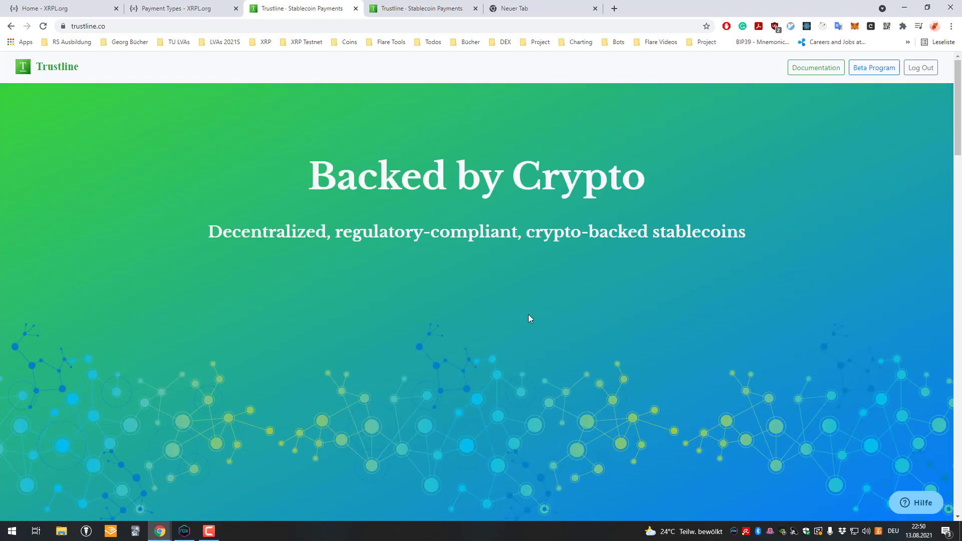
pyautogui.moveTo(419, 93)
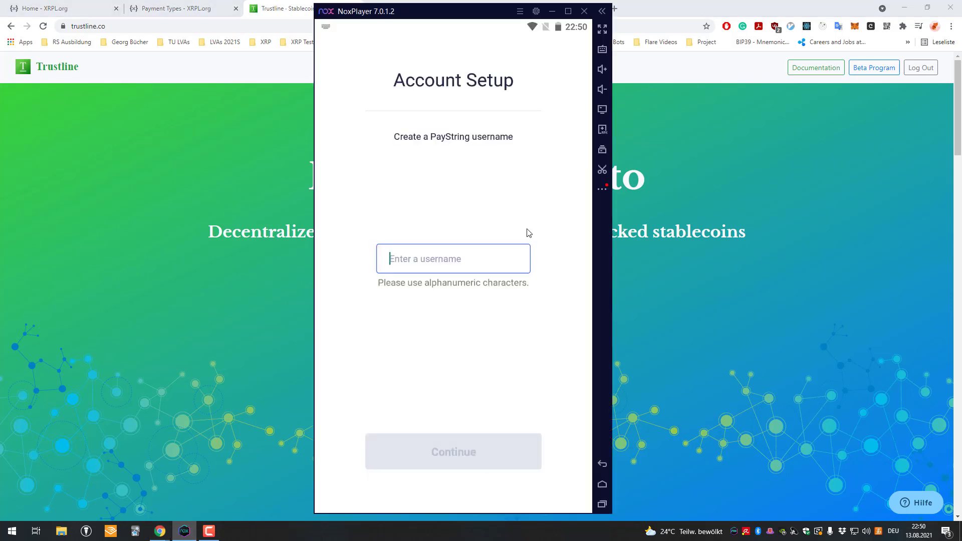
# Enter the PayString username xrpdev1 and continue so the account gets funded with XRP.
pyautogui.write('x')
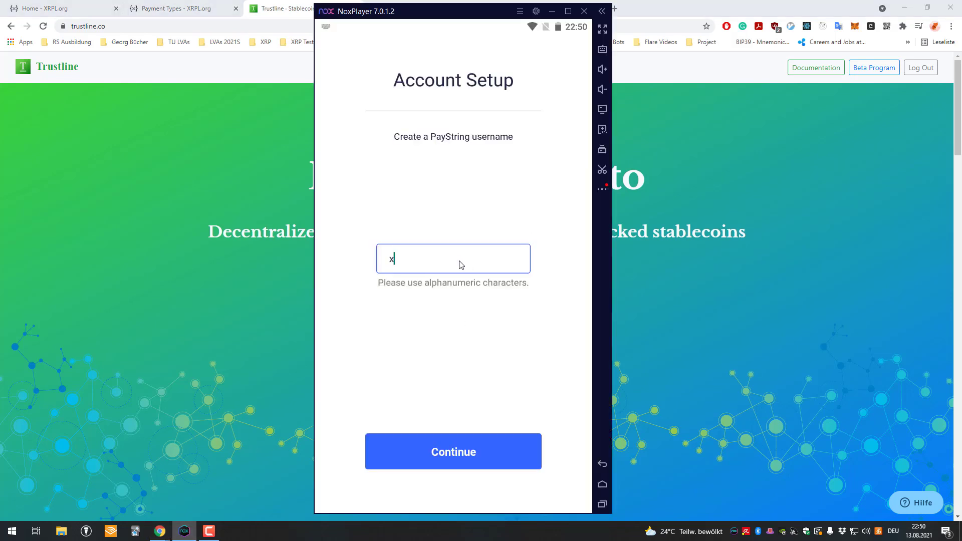
pyautogui.click(453, 452)
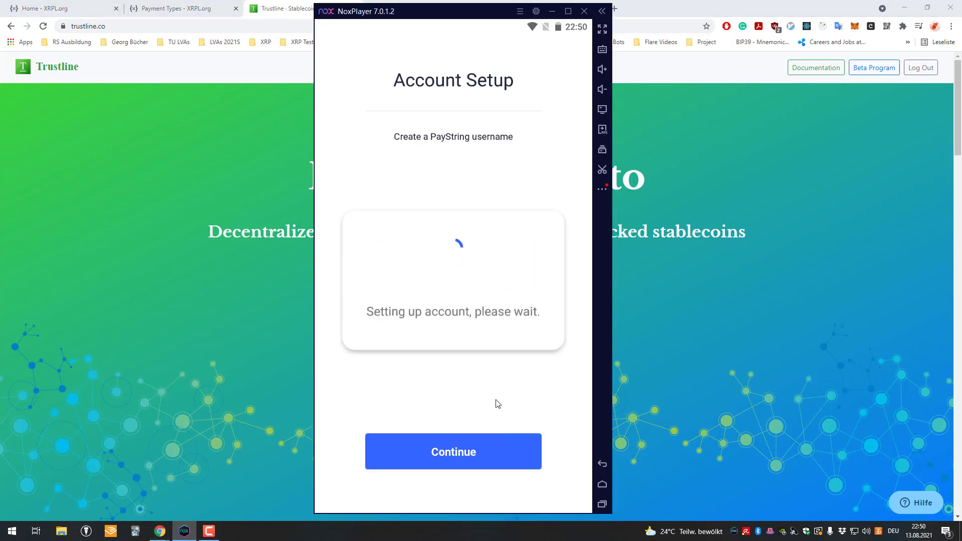
pyautogui.write('xrpdev')
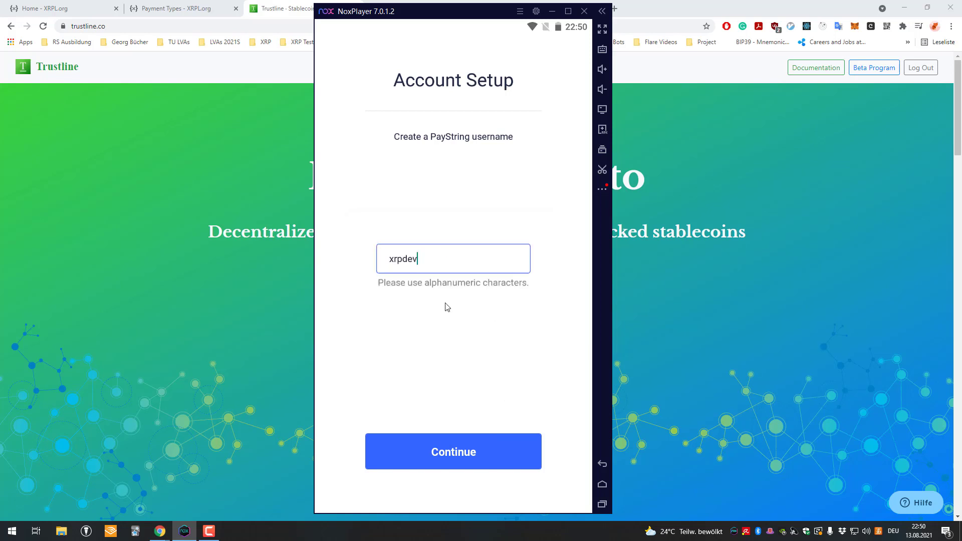
pyautogui.write('_')
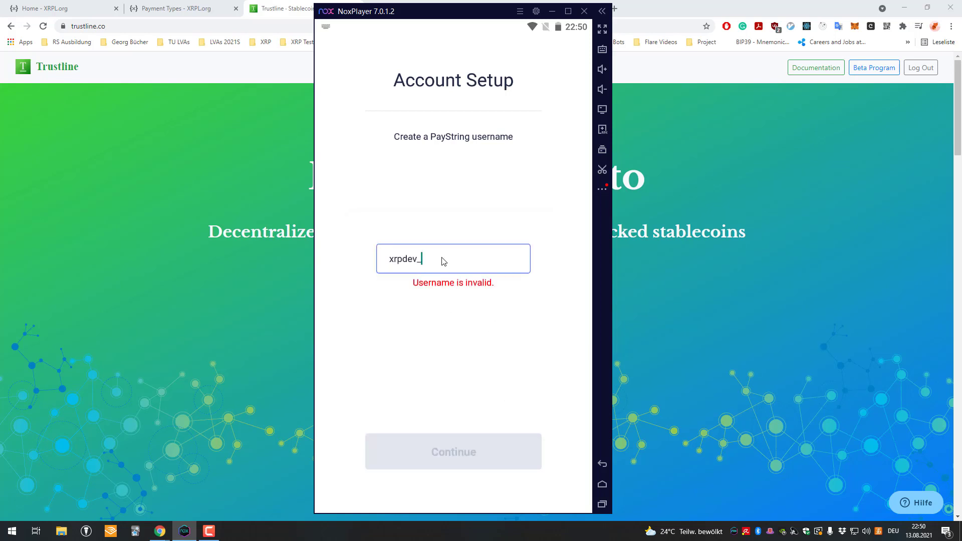
pyautogui.write('1')
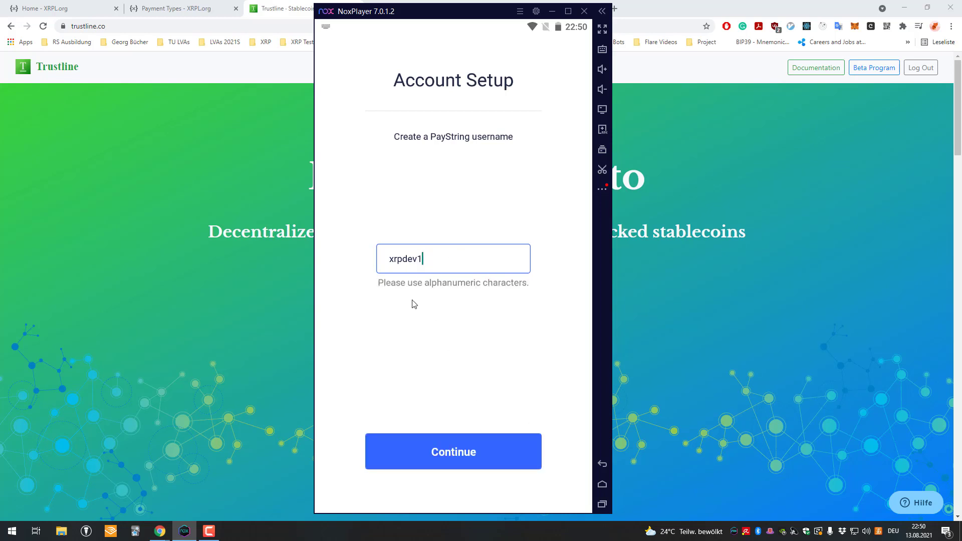
pyautogui.click(453, 450)
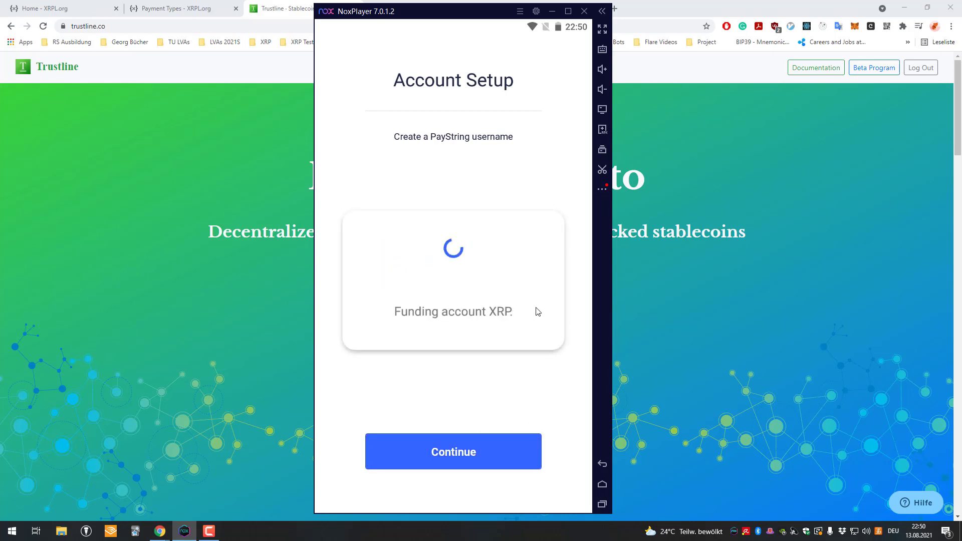
pyautogui.moveTo(439, 324)
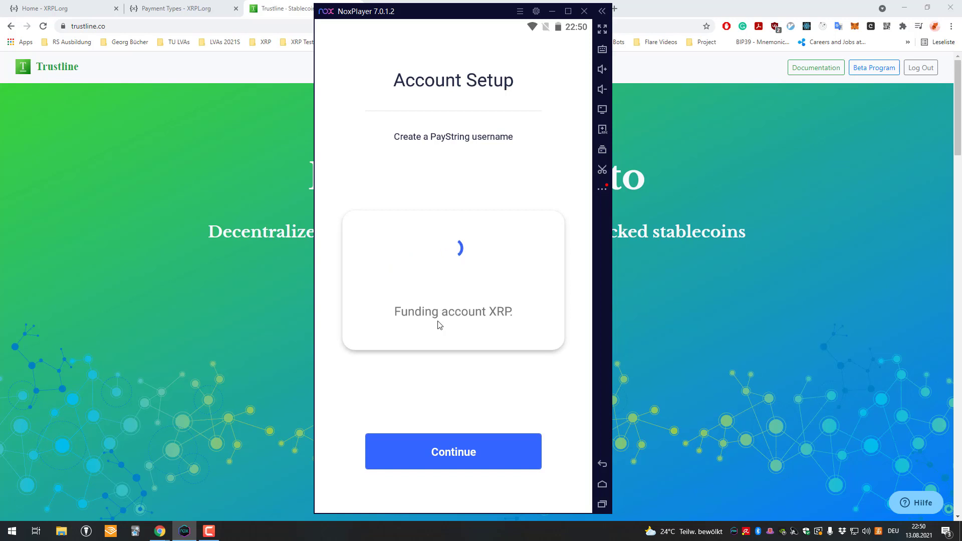
pyautogui.moveTo(444, 288)
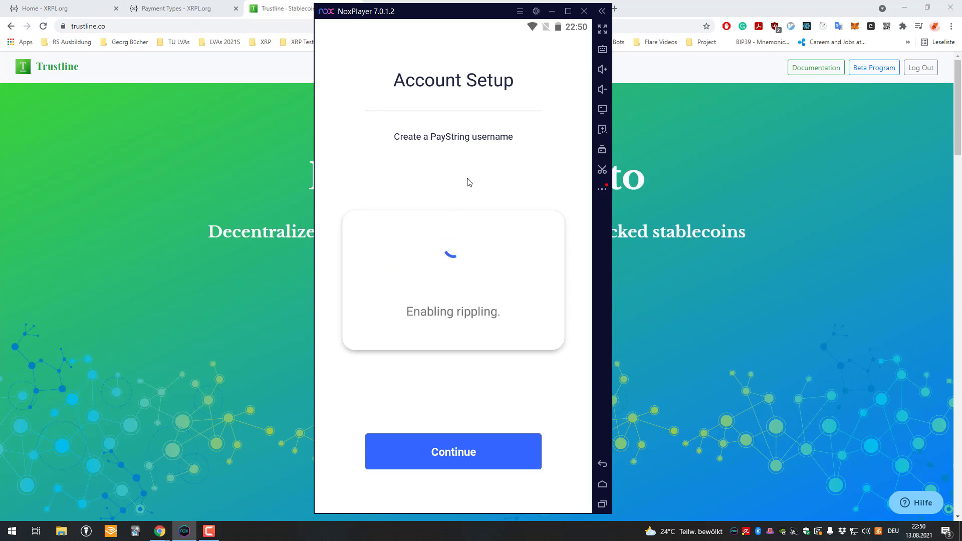
pyautogui.moveTo(499, 287)
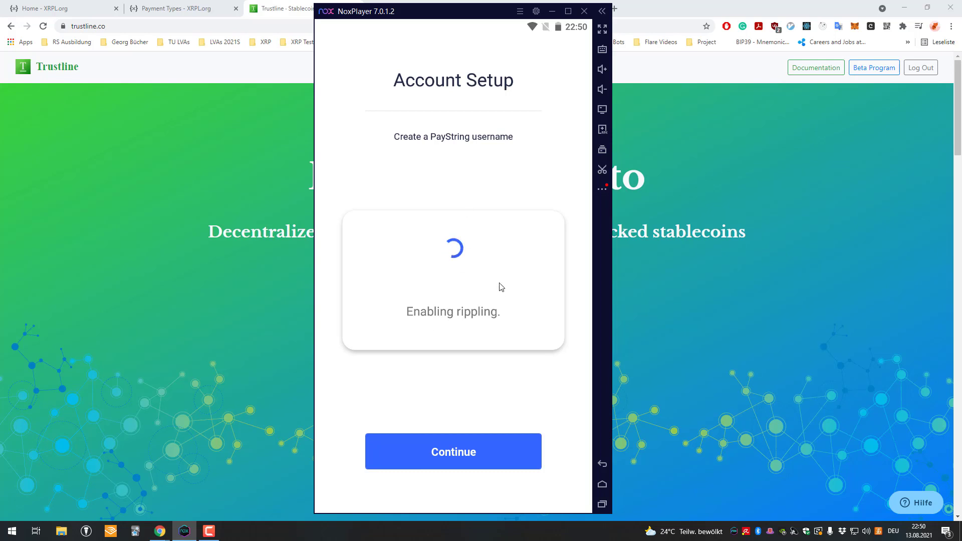
pyautogui.moveTo(615, 298)
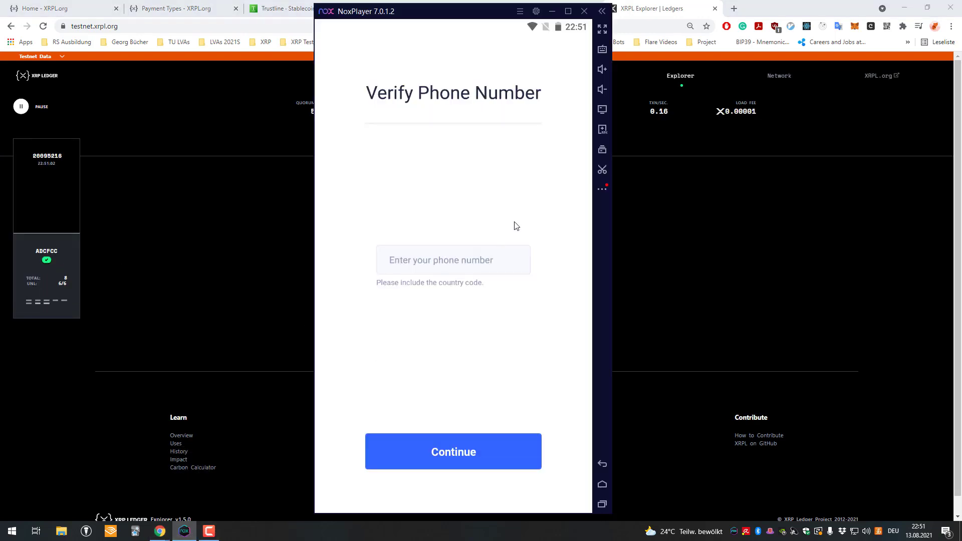
# Complete the Verify Phone Number step so the XRPL testnet ledgers page shows.
pyautogui.click(453, 259)
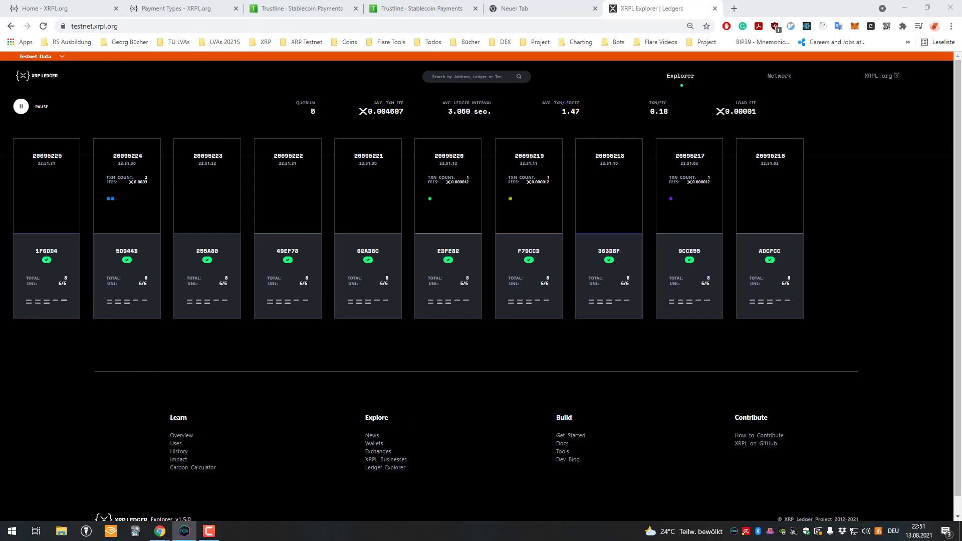
# Show the wallet balances (about 60 XRP, 10 AUR) and enter the AUR asset page.
pyautogui.click(183, 531)
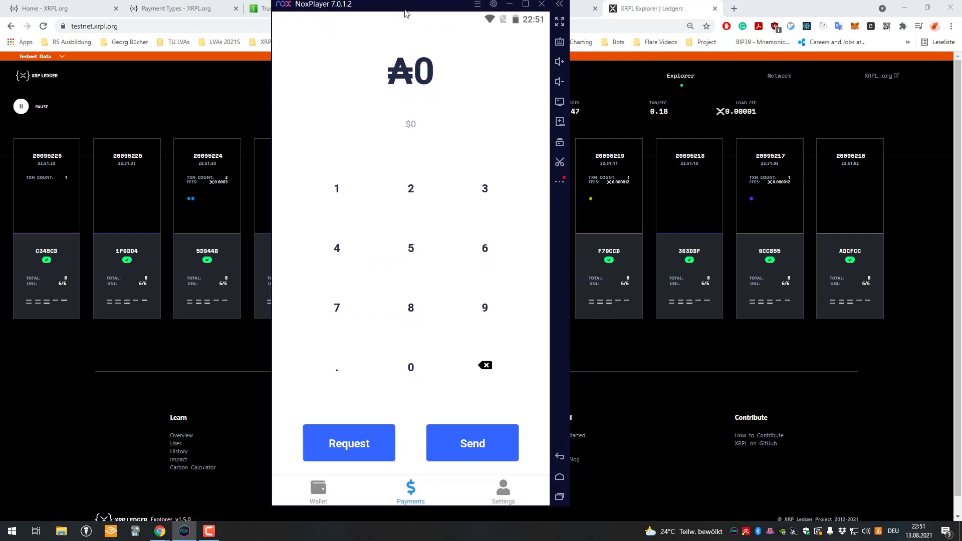
pyautogui.click(317, 494)
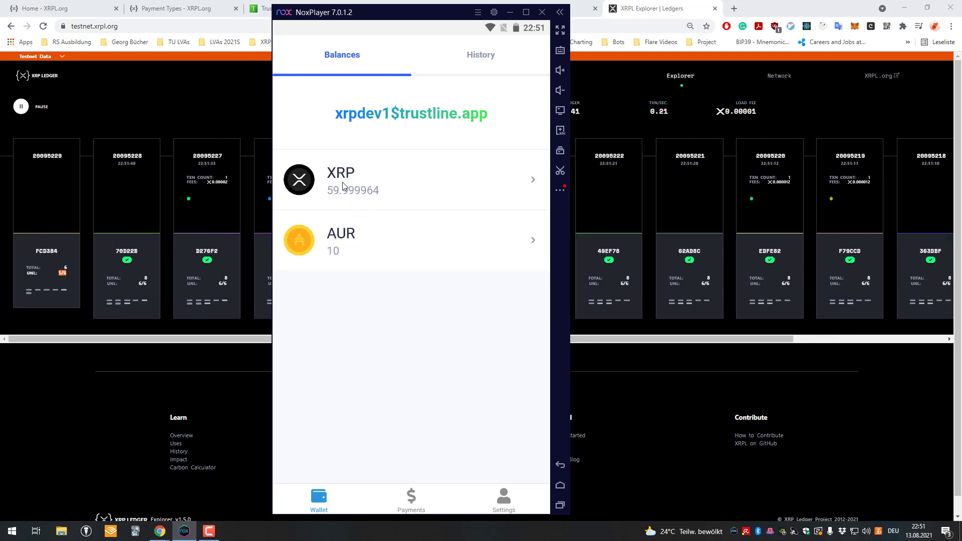
pyautogui.click(411, 240)
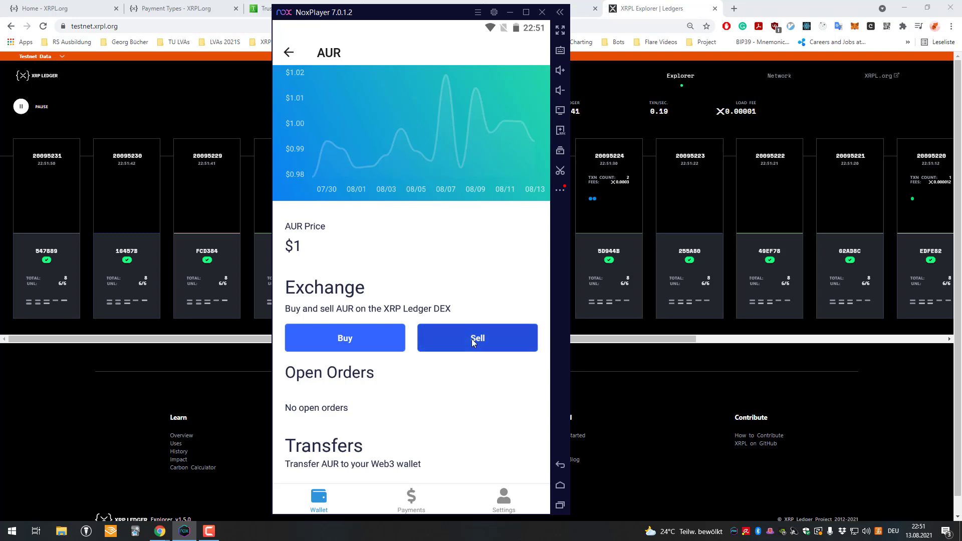
# Start a Sell order for AUR with Quantity 1 and confirm it.
pyautogui.click(477, 338)
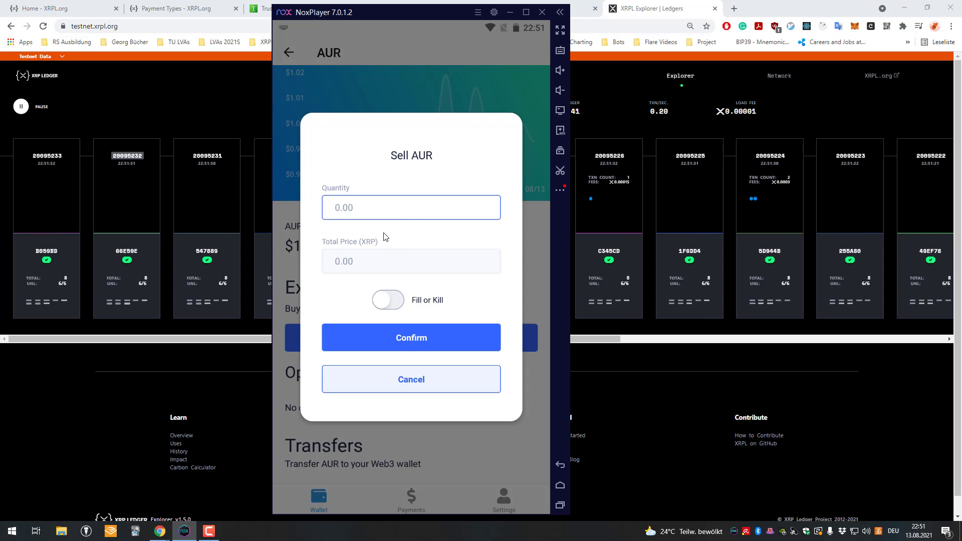
pyautogui.moveTo(389, 224)
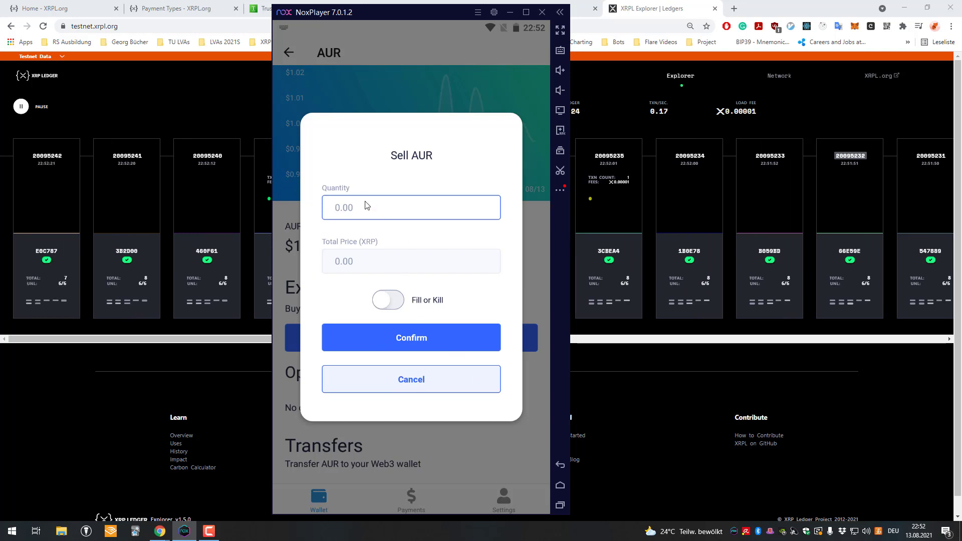
pyautogui.write('1')
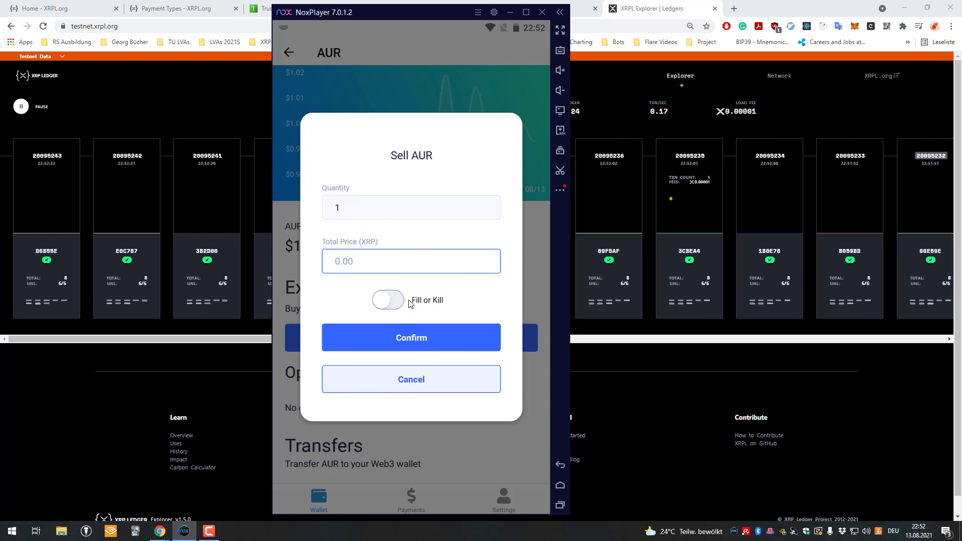
pyautogui.click(410, 338)
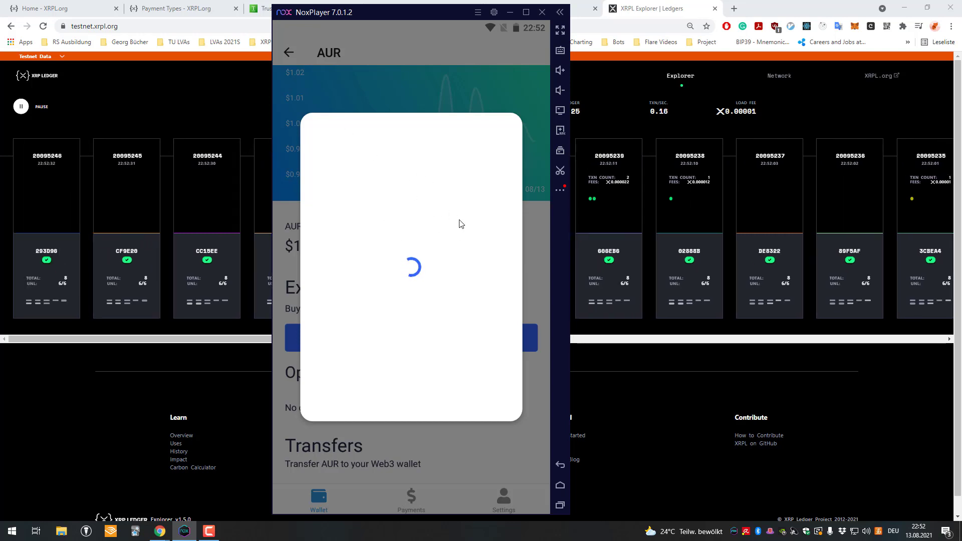
pyautogui.moveTo(124, 192)
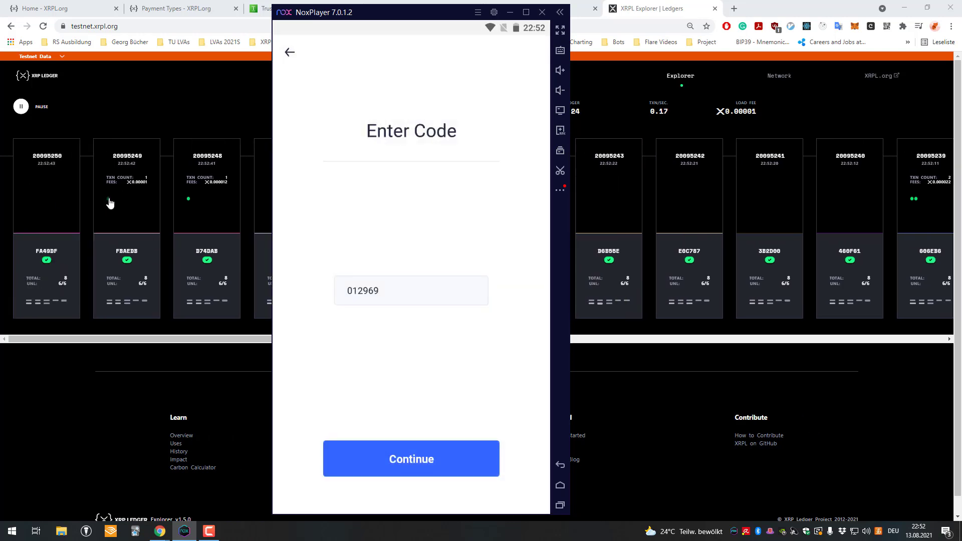
pyautogui.moveTo(289, 56)
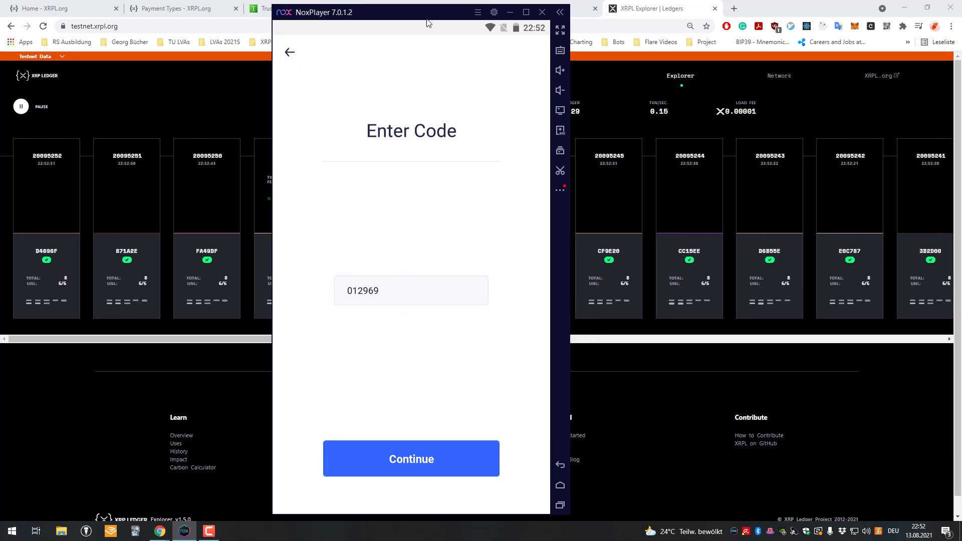
# Confirm the code, scroll through the History entries, and return to Balances.
pyautogui.click(411, 458)
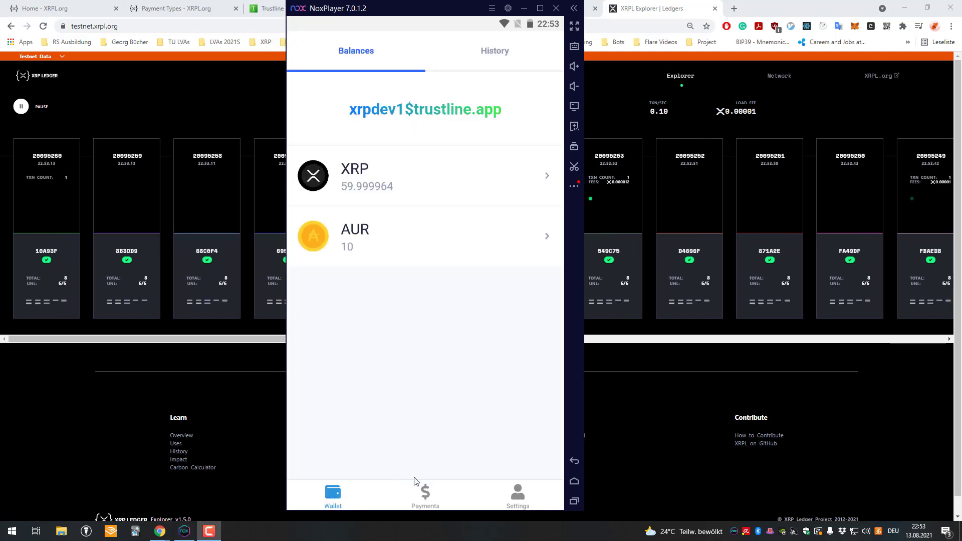
pyautogui.moveTo(438, 103)
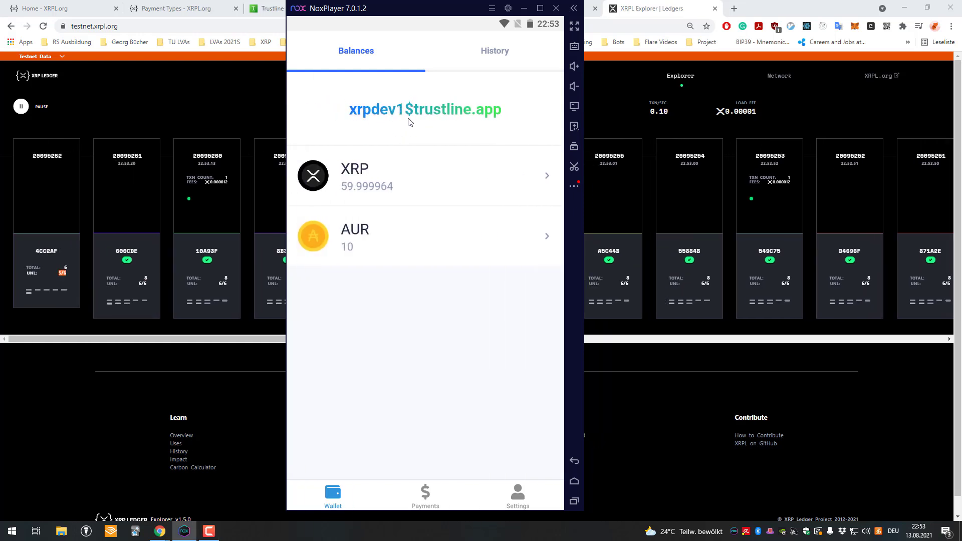
pyautogui.moveTo(378, 118)
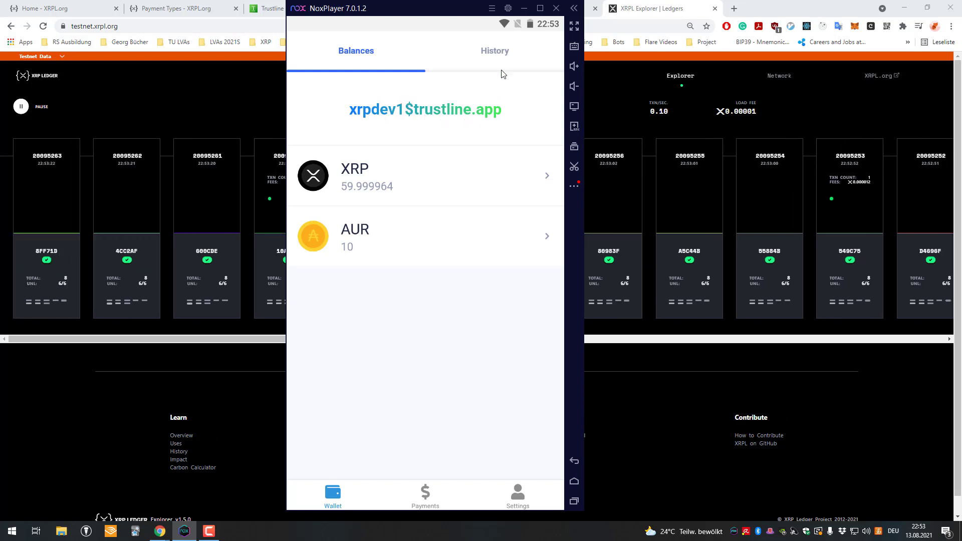
pyautogui.click(493, 50)
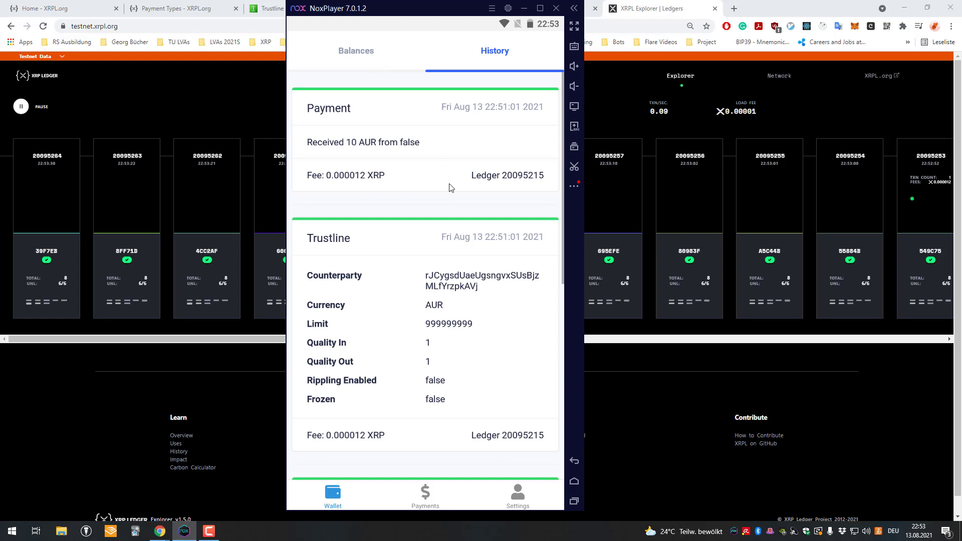
pyautogui.scroll(-3)
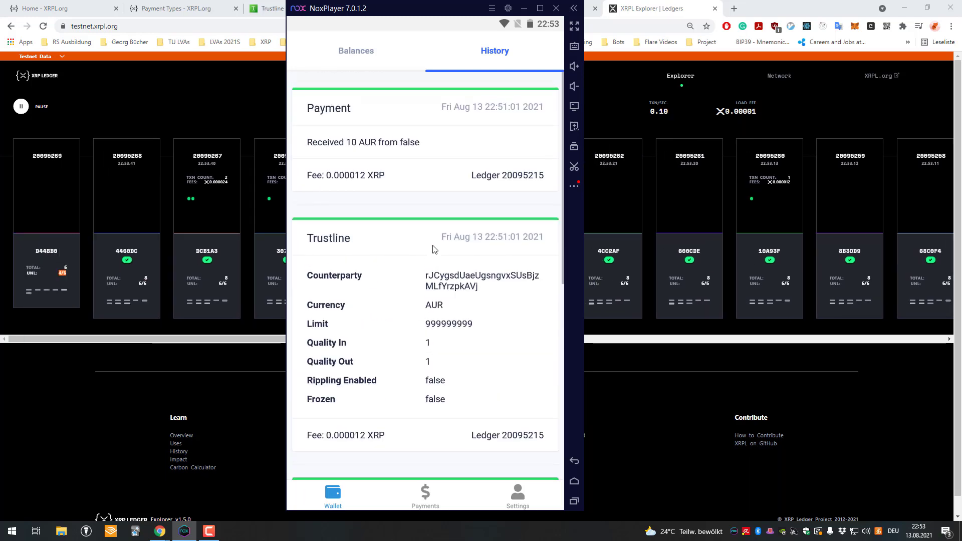
pyautogui.scroll(-3)
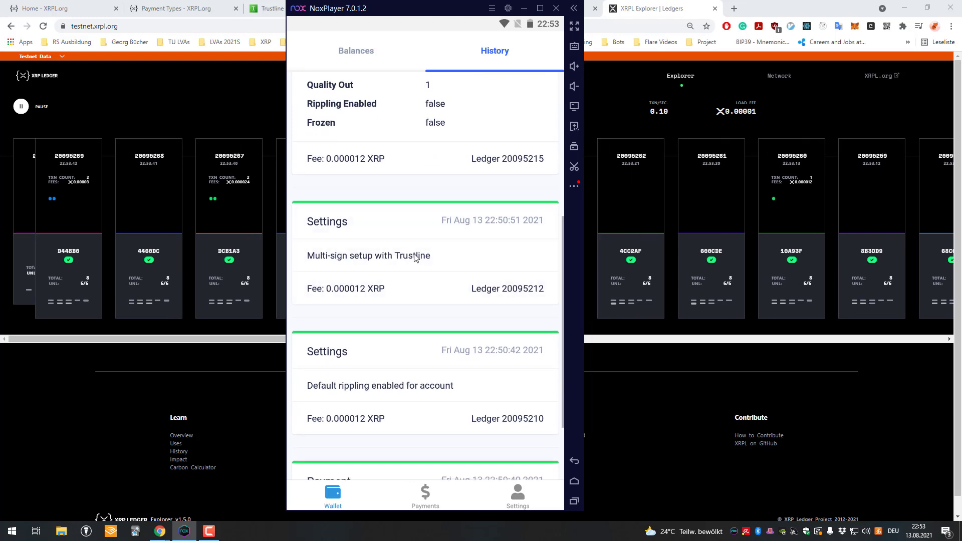
pyautogui.scroll(3)
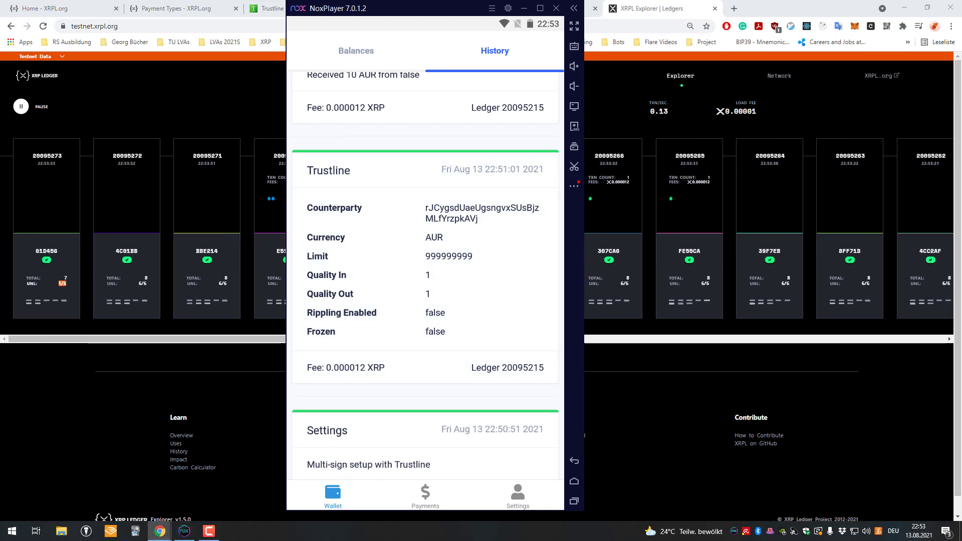
pyautogui.scroll(-3)
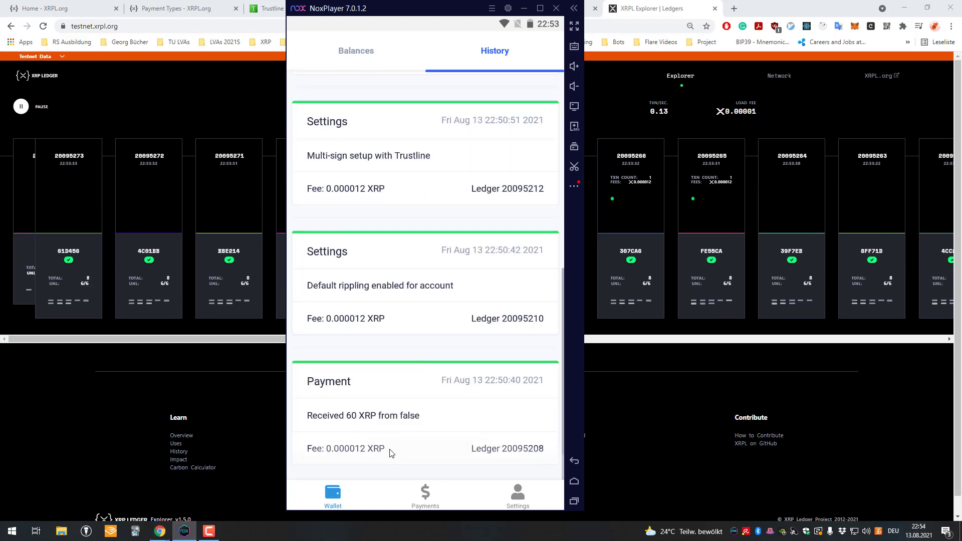
pyautogui.click(356, 50)
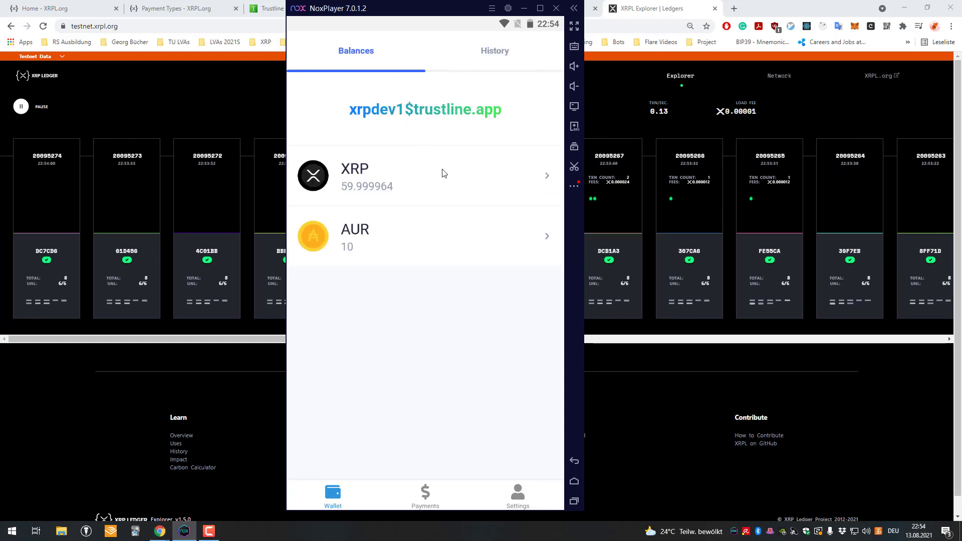
# From the AUR page, sell 1 AUR for a Total Price of 0.3 XRP and confirm the order.
pyautogui.click(425, 237)
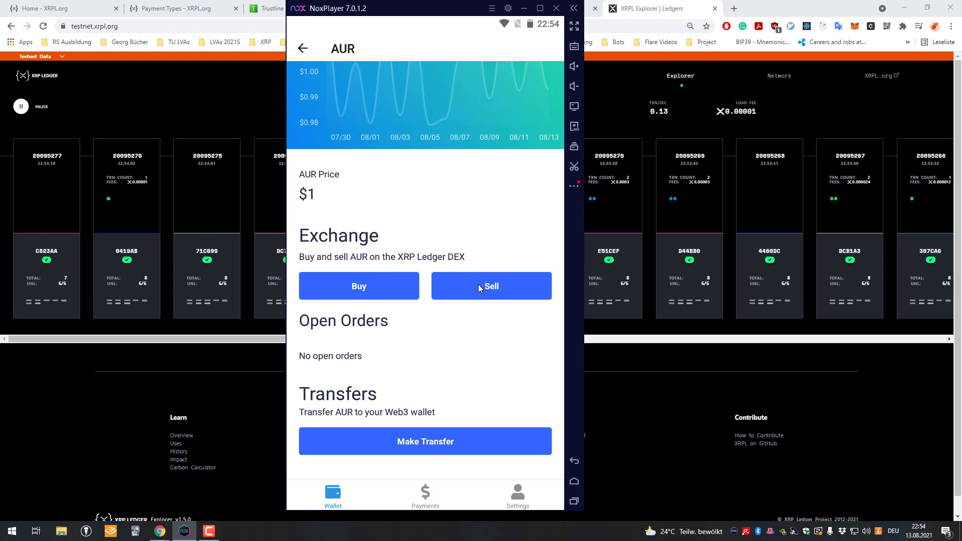
pyautogui.click(490, 286)
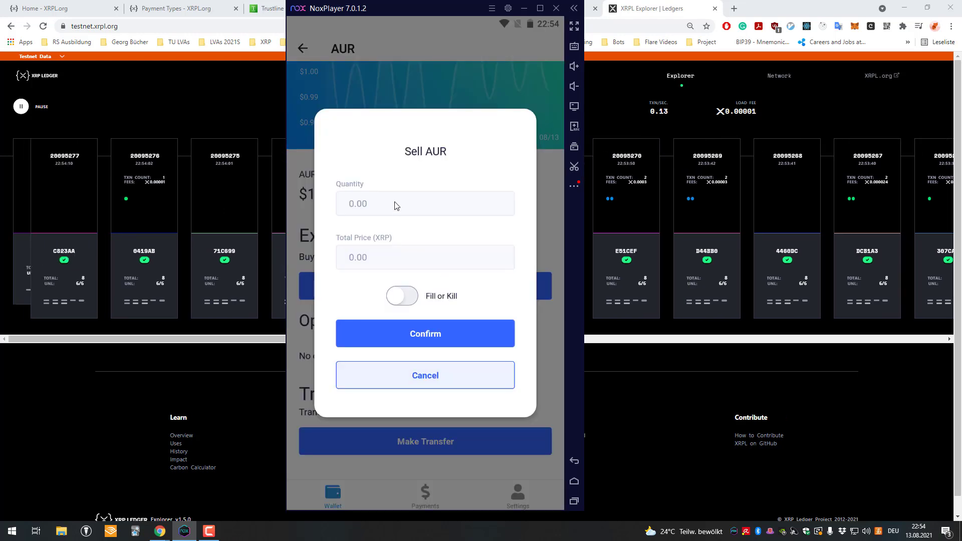
pyautogui.write('1')
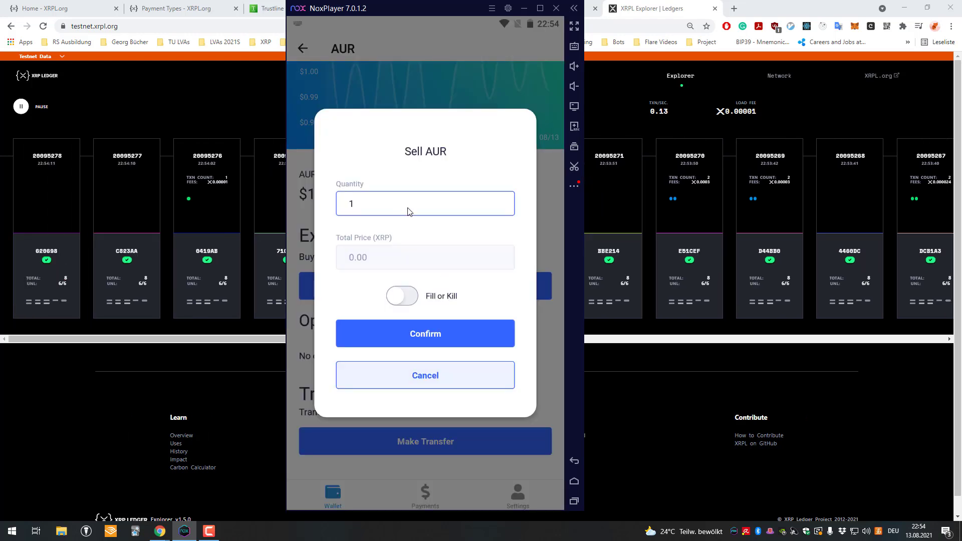
pyautogui.click(425, 257)
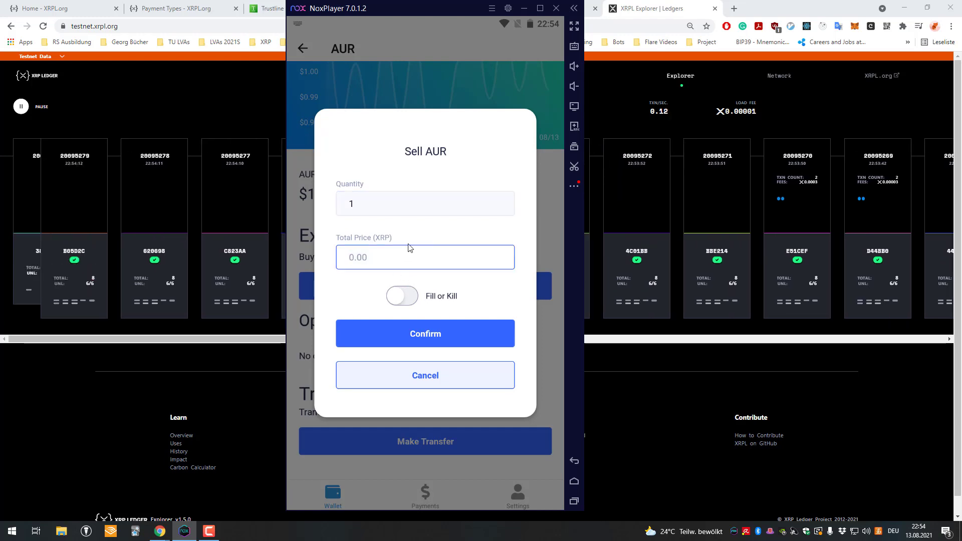
pyautogui.write('0.3')
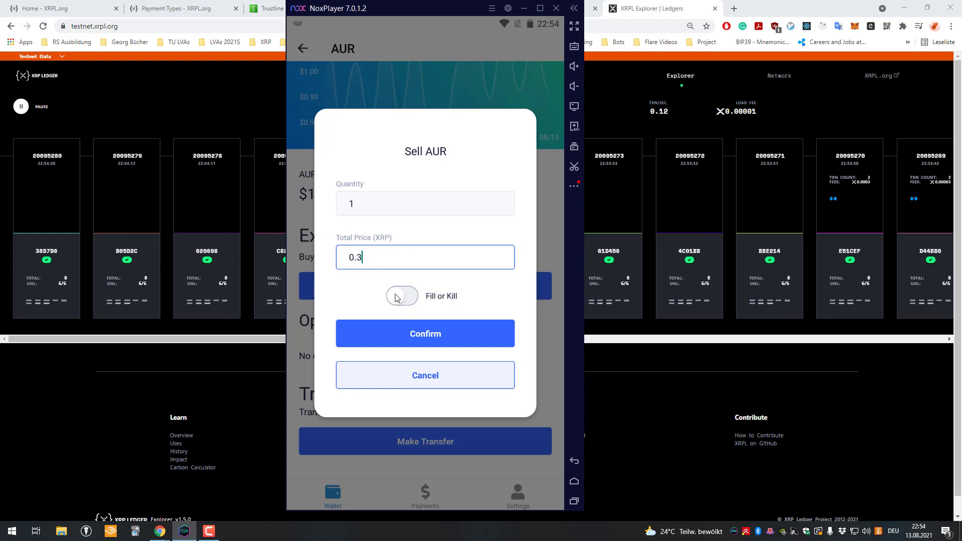
pyautogui.click(424, 332)
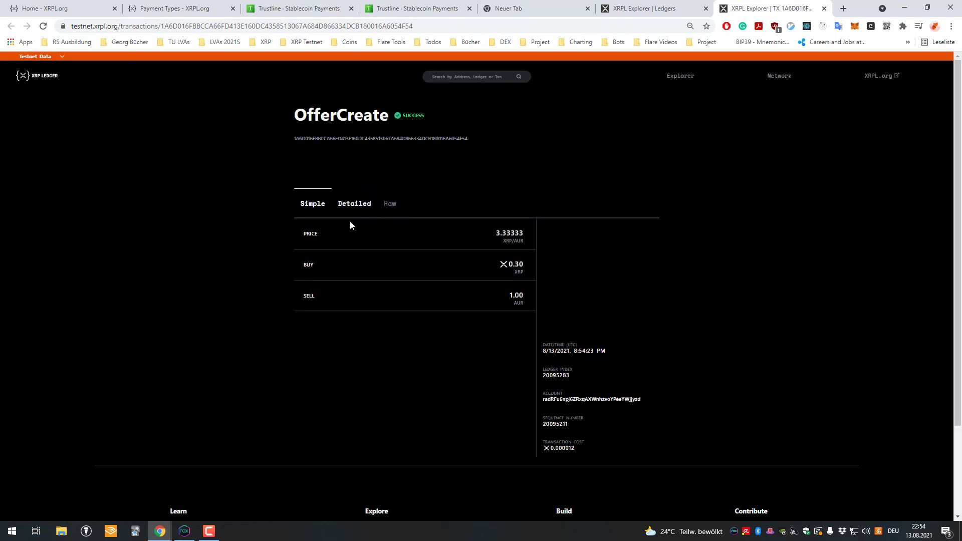
pyautogui.moveTo(399, 216)
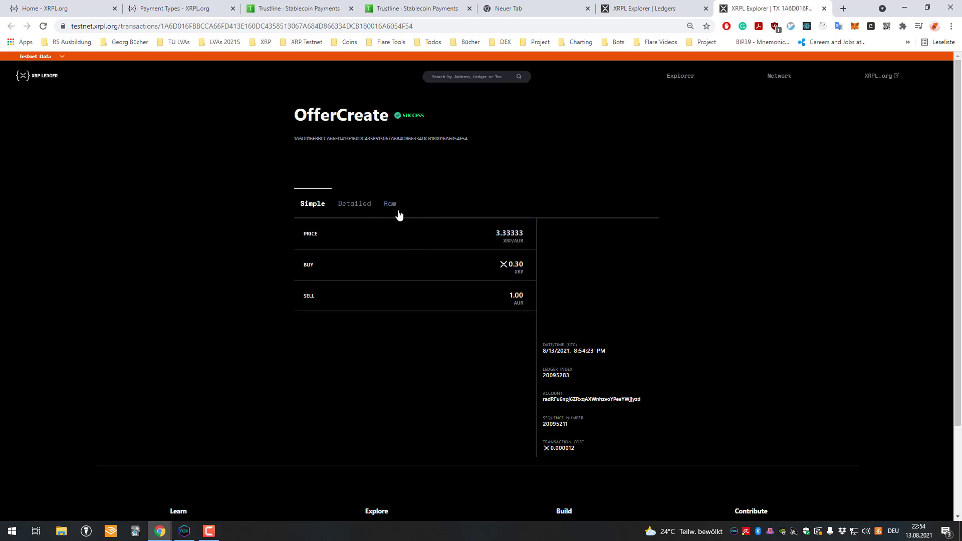
# View the Raw data of the OfferCreate selling 1.00 AUR for 0.30 XRP.
pyautogui.click(354, 204)
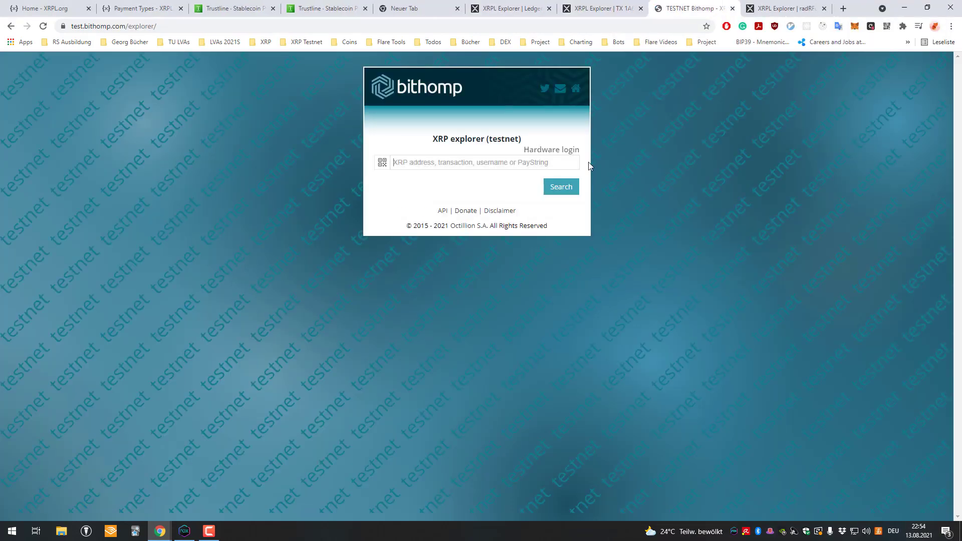
# Search the wallet address, load the older transaction, and check 61.11 XRP and 9 AUR.
pyautogui.click(559, 186)
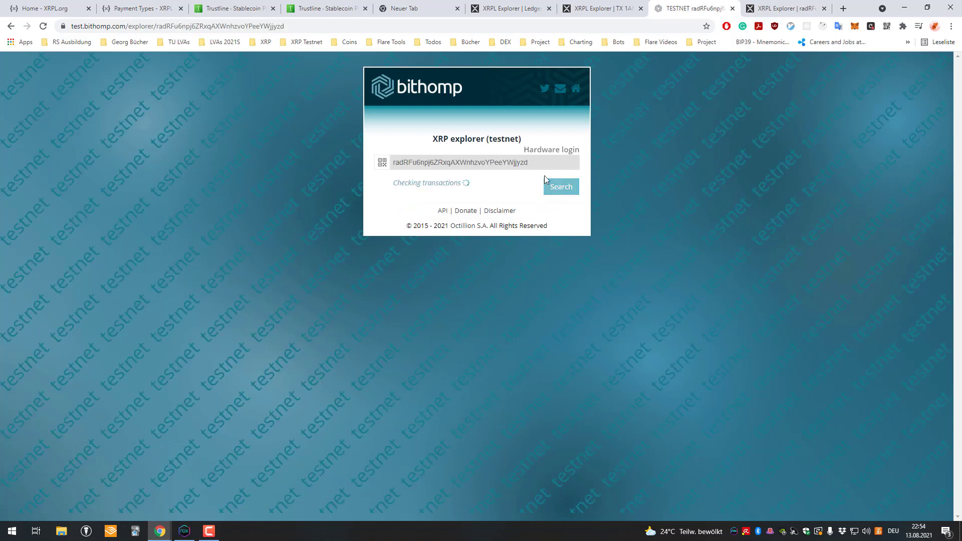
pyautogui.click(559, 186)
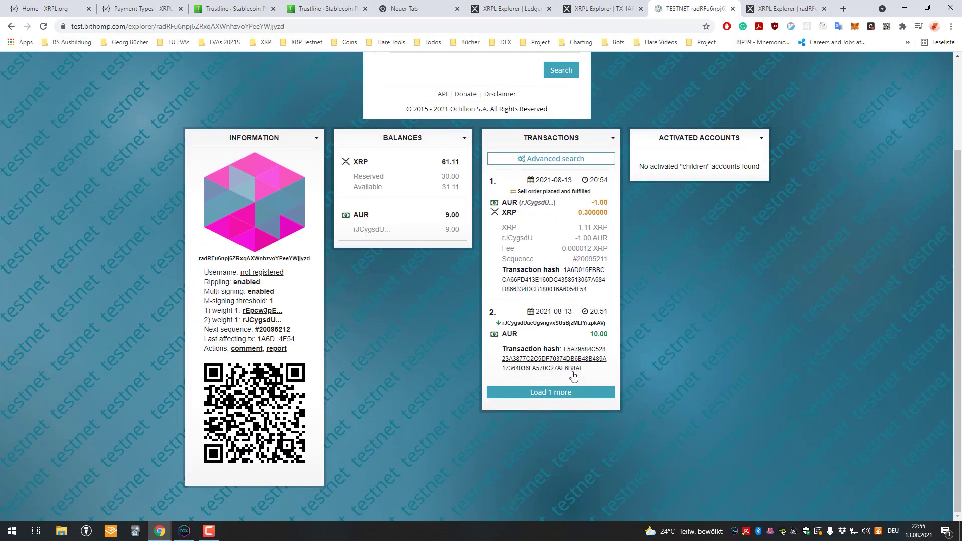
pyautogui.click(550, 392)
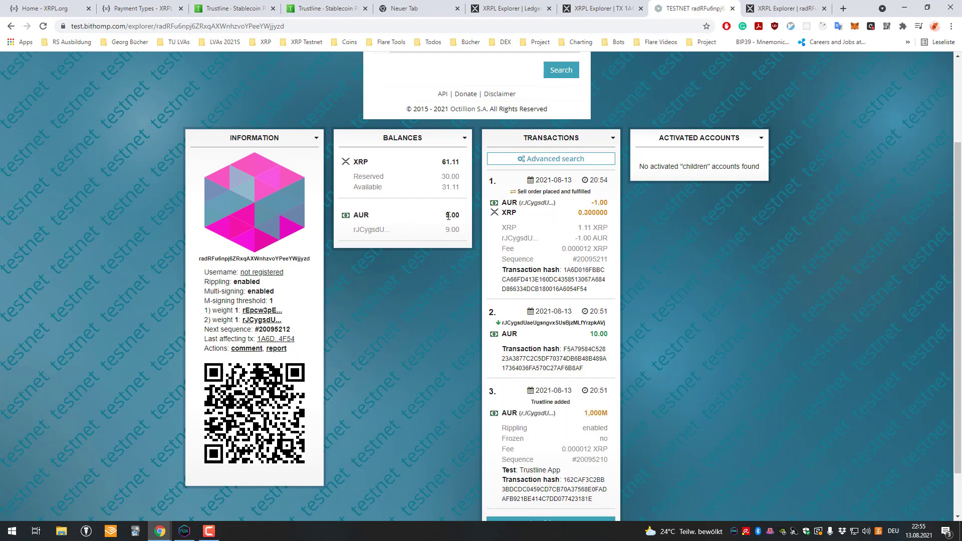
pyautogui.doubleClick(449, 162)
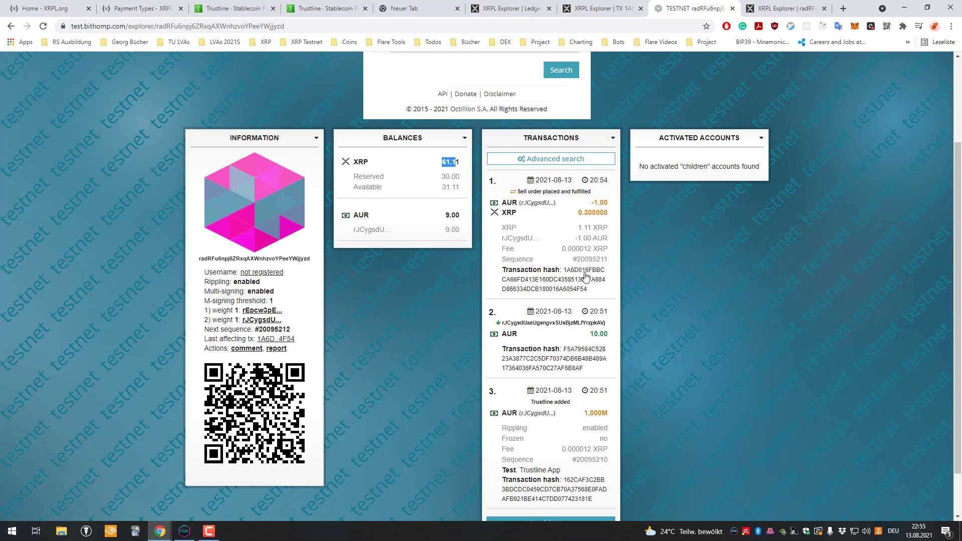
pyautogui.scroll(-3)
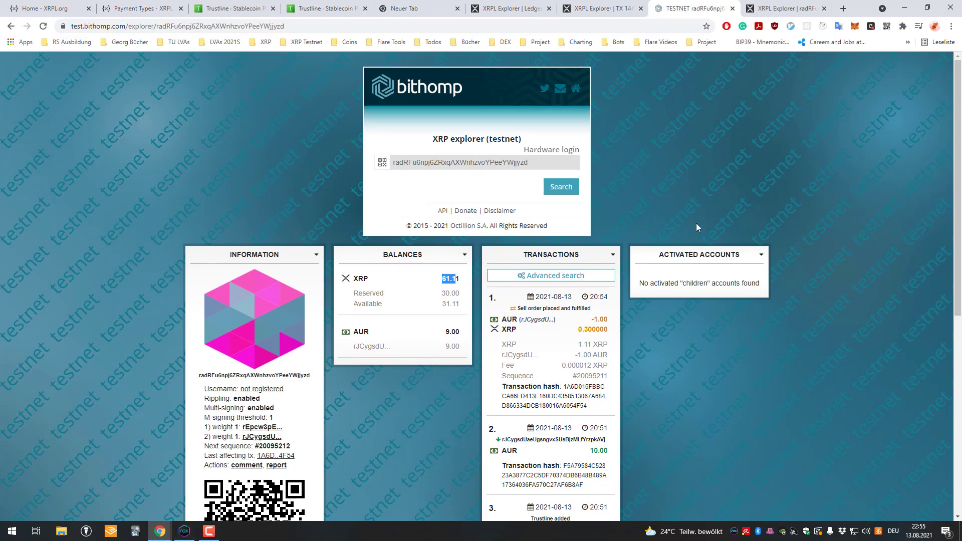
pyautogui.click(184, 531)
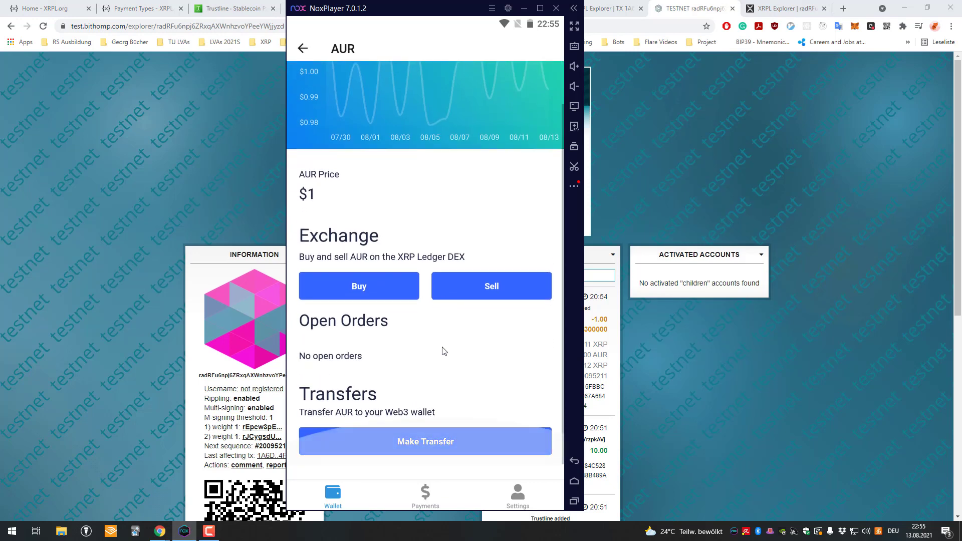
pyautogui.moveTo(504, 287)
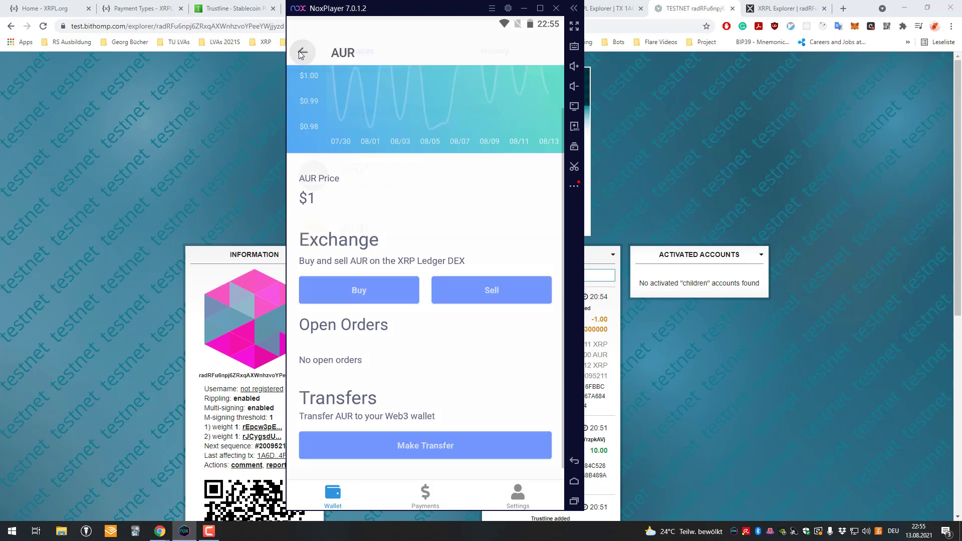
# Send a 1 AUR payment to recipient xrpdev, then return to the browser.
pyautogui.click(425, 494)
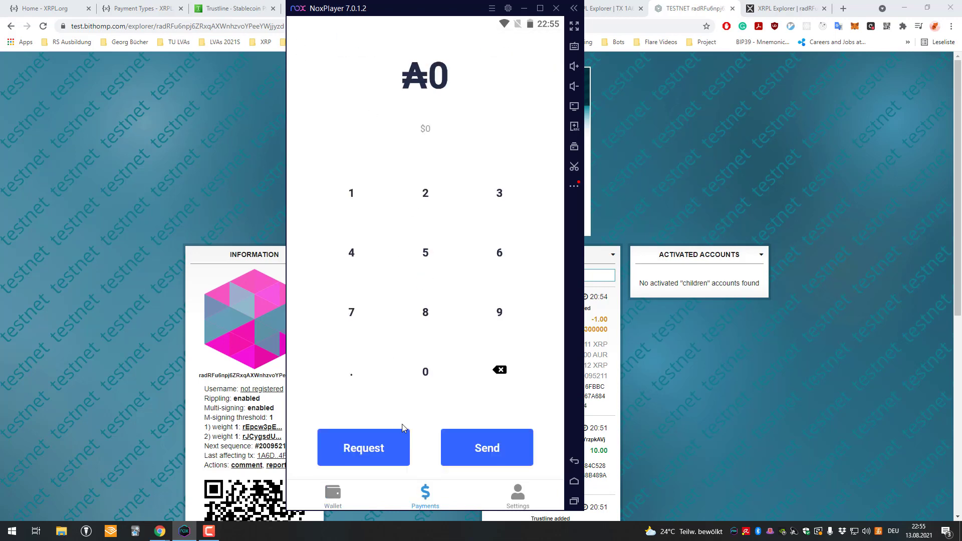
pyautogui.moveTo(396, 255)
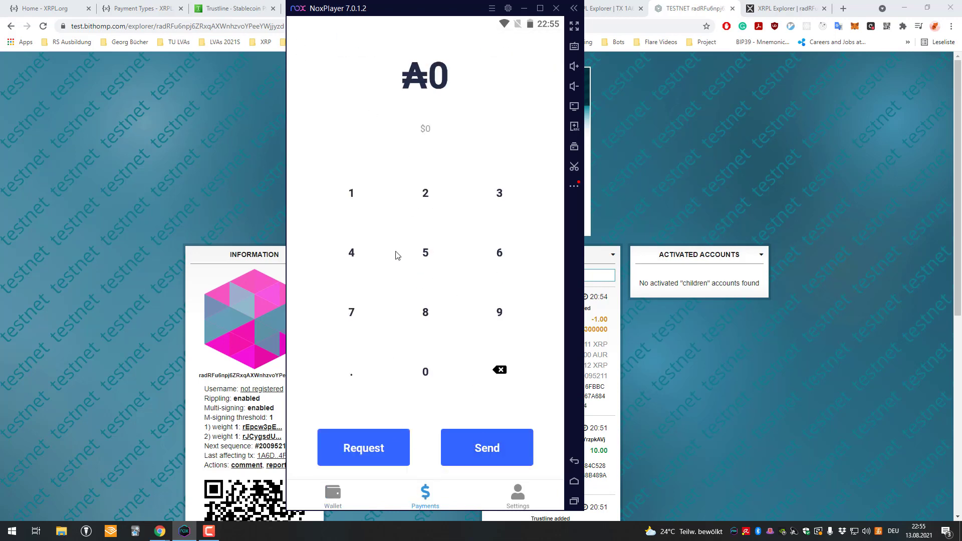
pyautogui.click(485, 447)
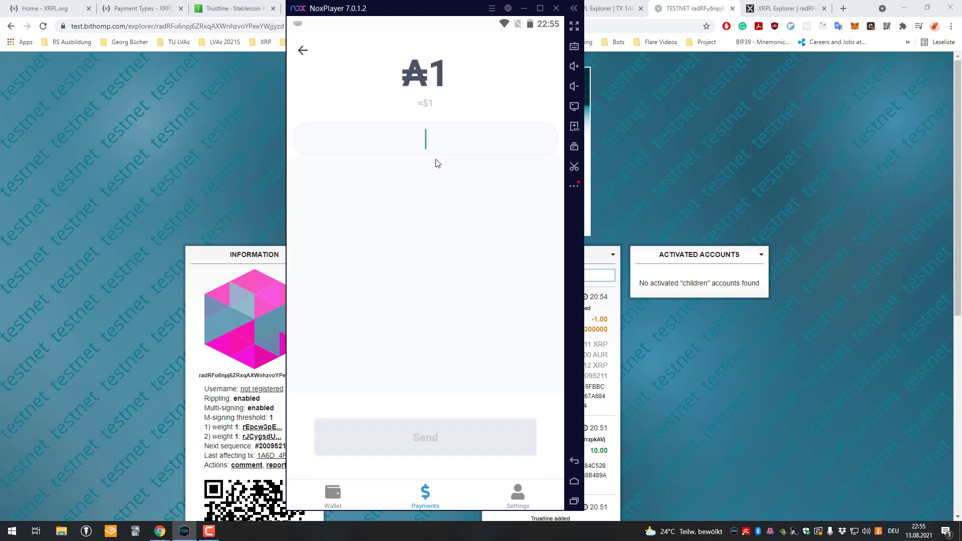
pyautogui.click(424, 139)
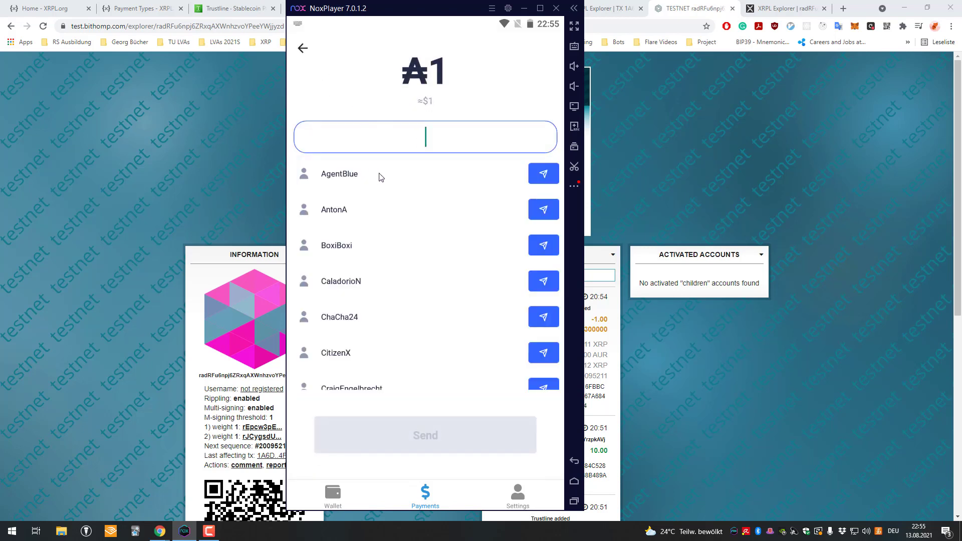
pyautogui.write('xrpdev')
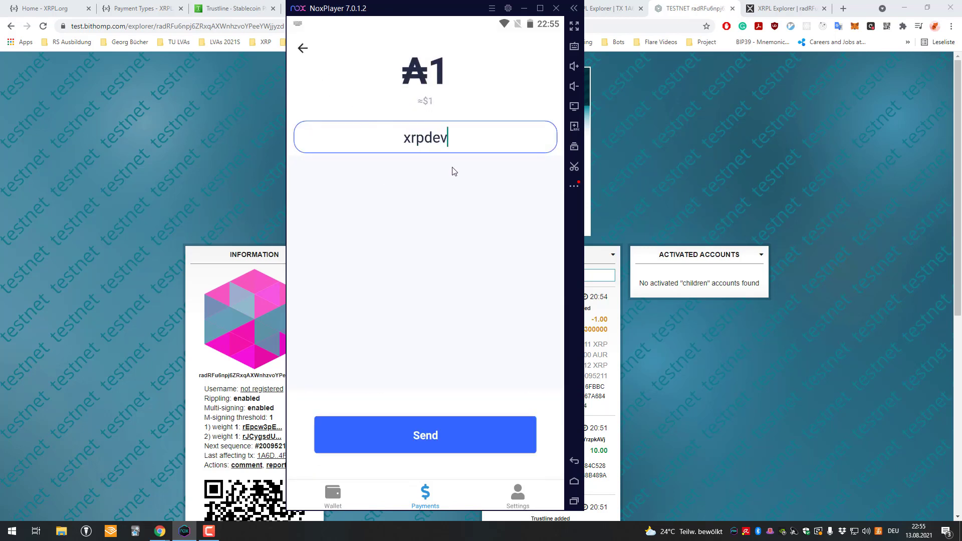
pyautogui.click(425, 434)
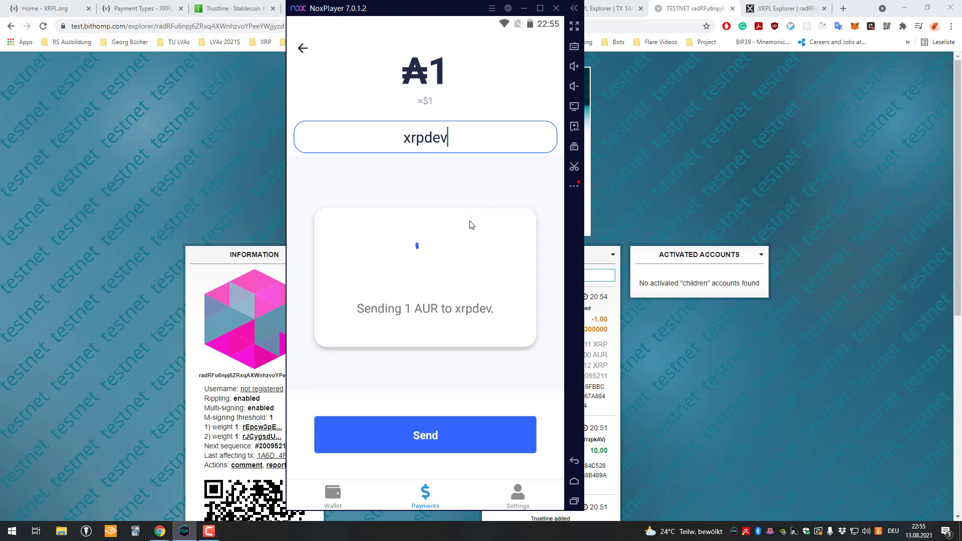
pyautogui.moveTo(401, 352)
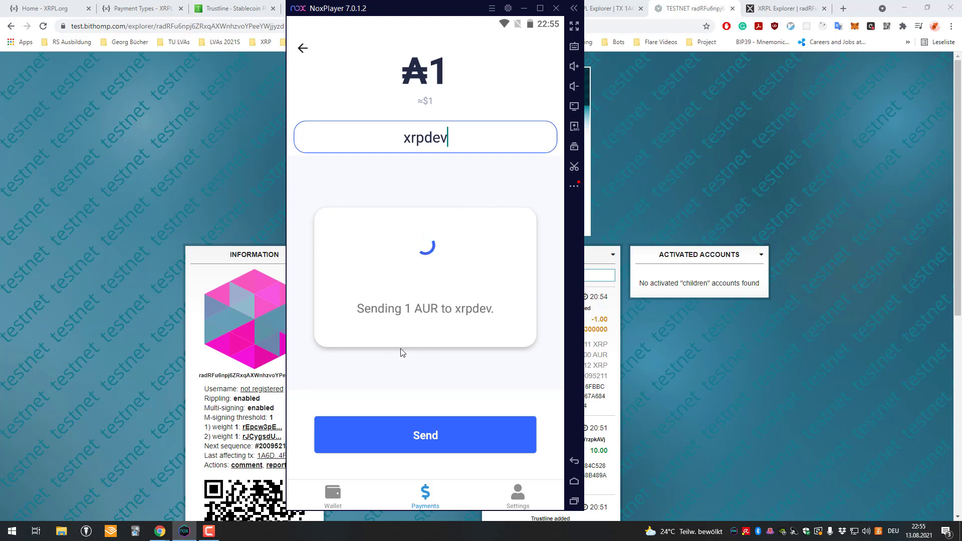
pyautogui.moveTo(263, 229)
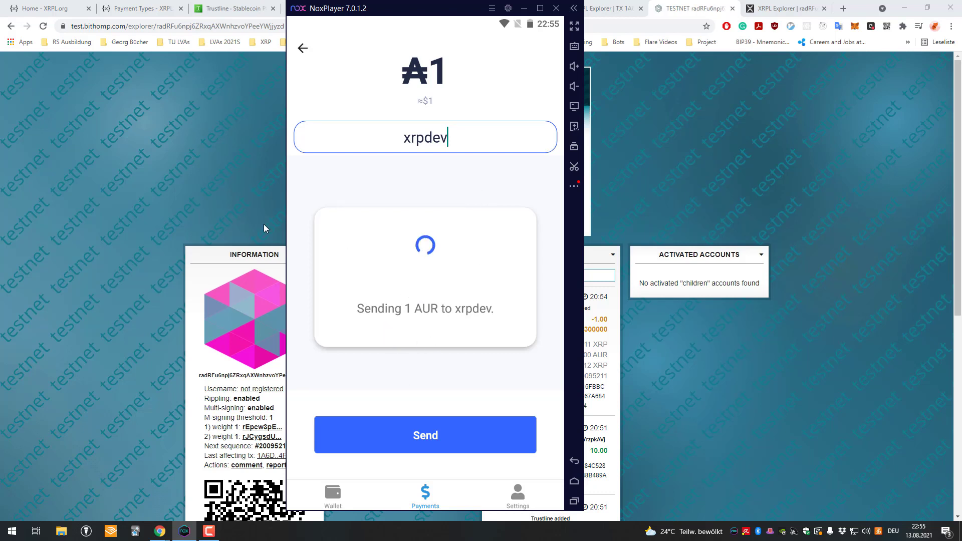
pyautogui.click(844, 8)
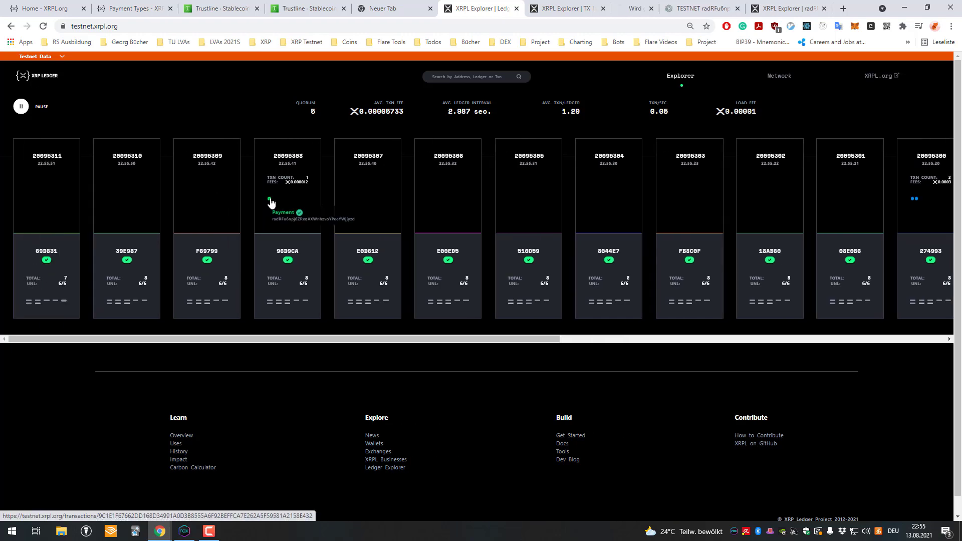
# View the validated 1.00 AUR Payment and its destination account, then move to Bithomp.
pyautogui.click(283, 213)
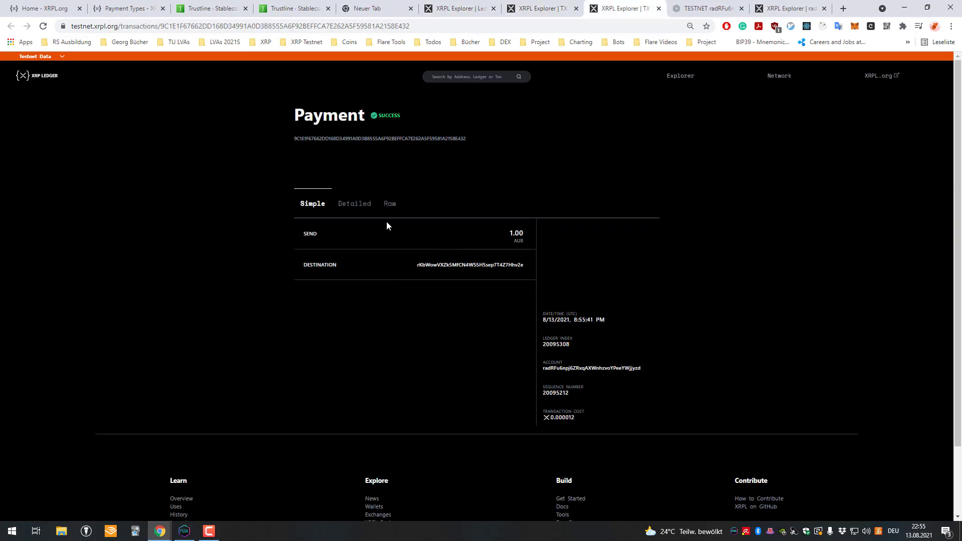
pyautogui.click(470, 264)
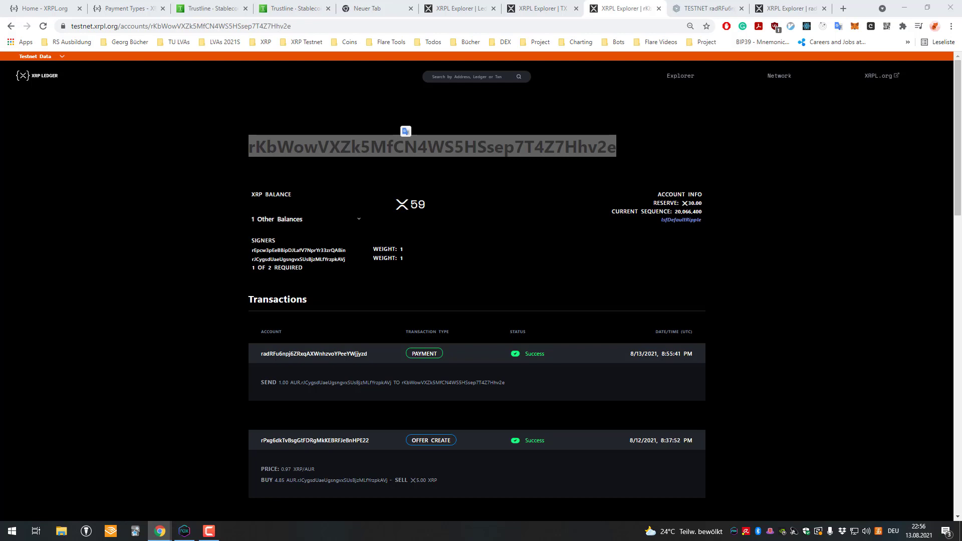
pyautogui.click(790, 8)
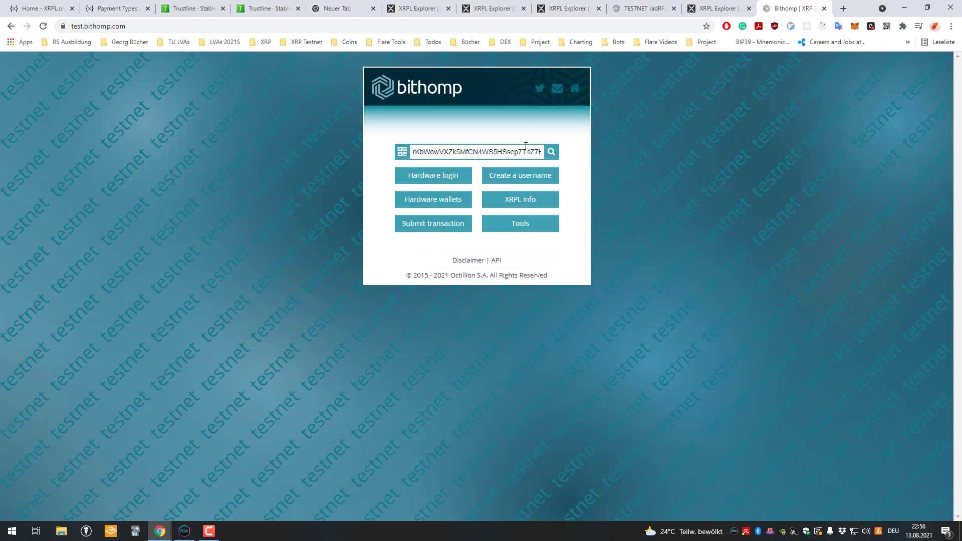
# Search the recipient address showing 58.99 XRP, 12.17 AUR and the incoming 1.00 AUR payment.
pyautogui.click(550, 151)
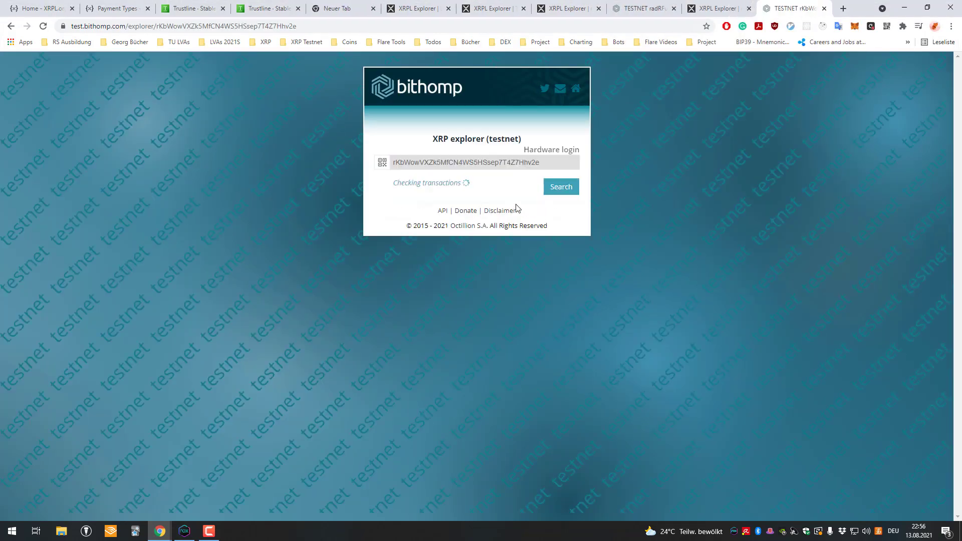
pyautogui.click(559, 186)
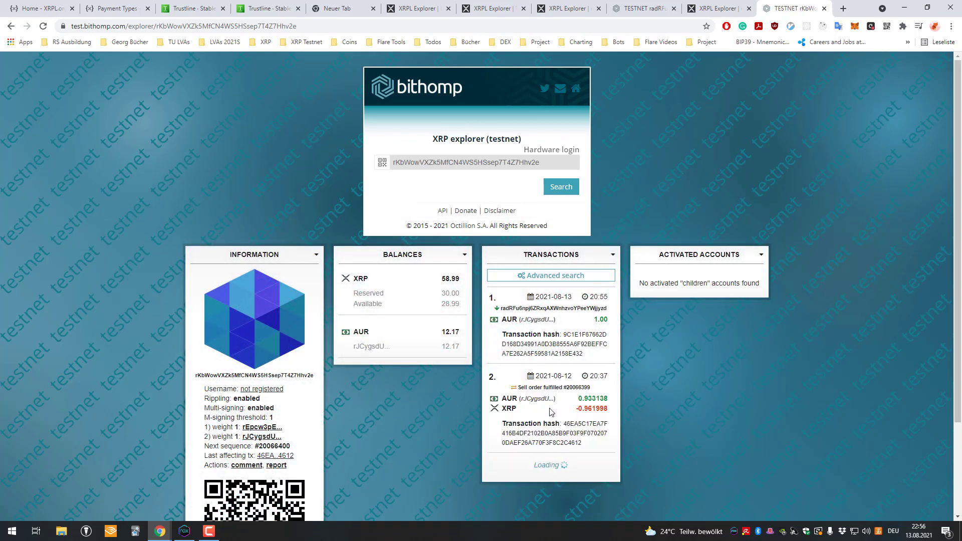
pyautogui.scroll(-3)
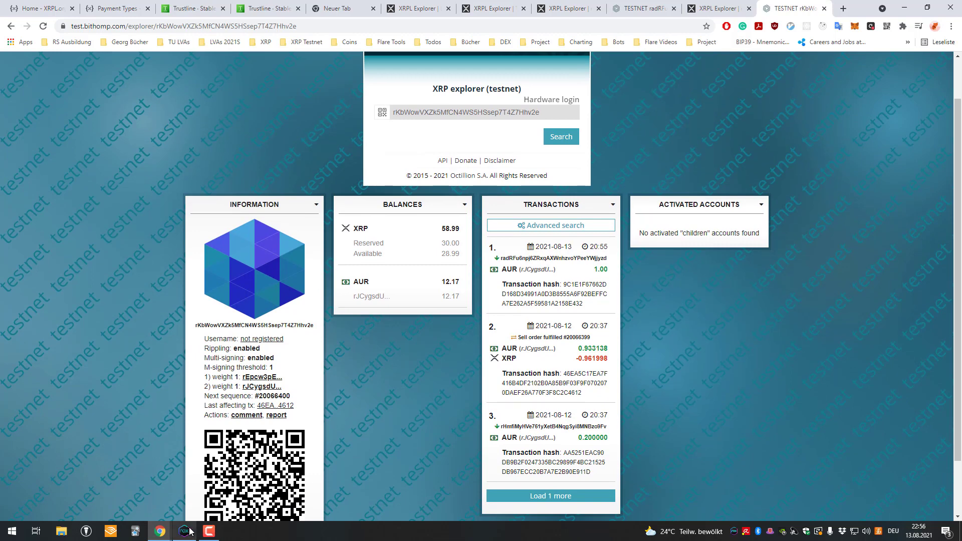
pyautogui.click(182, 531)
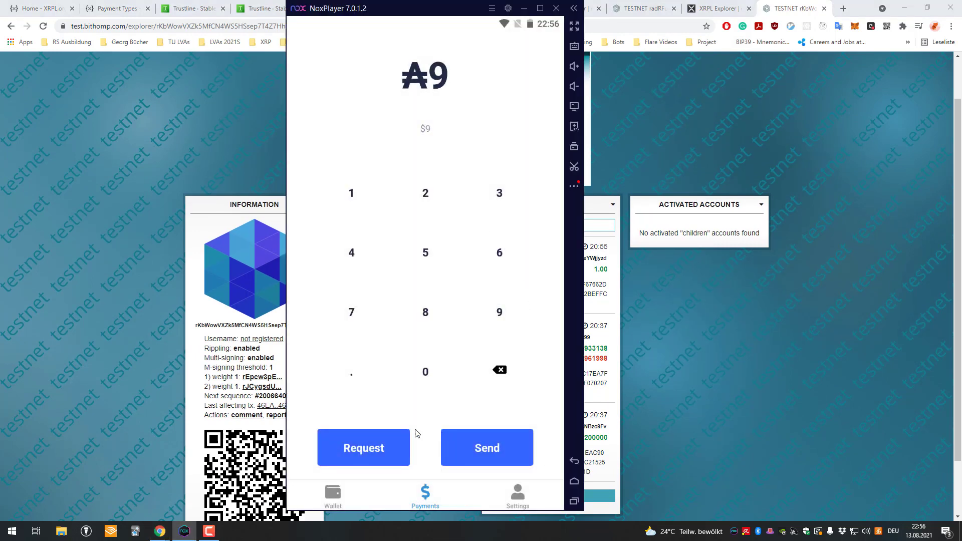
pyautogui.moveTo(471, 433)
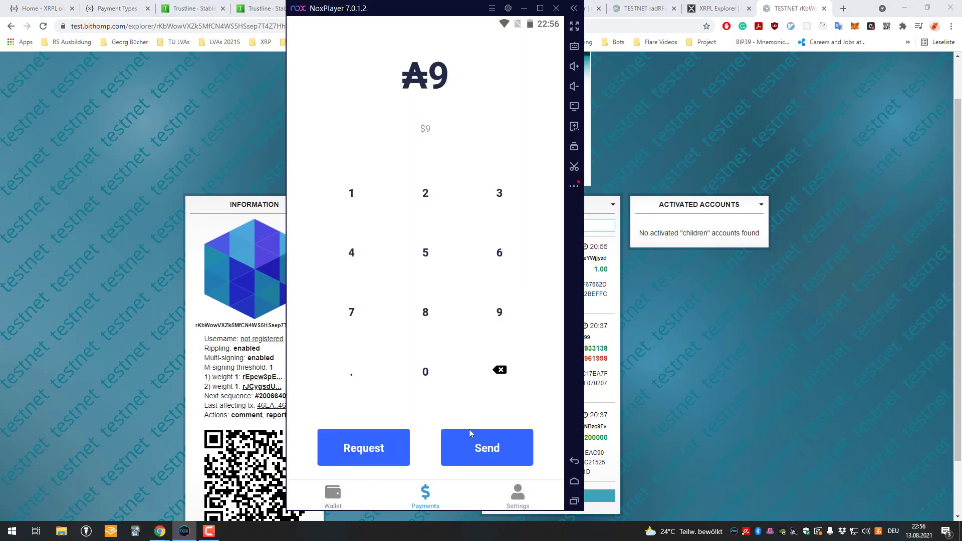
# Begin another payment to xrpdev, then abandon it for the wallet balances.
pyautogui.click(487, 446)
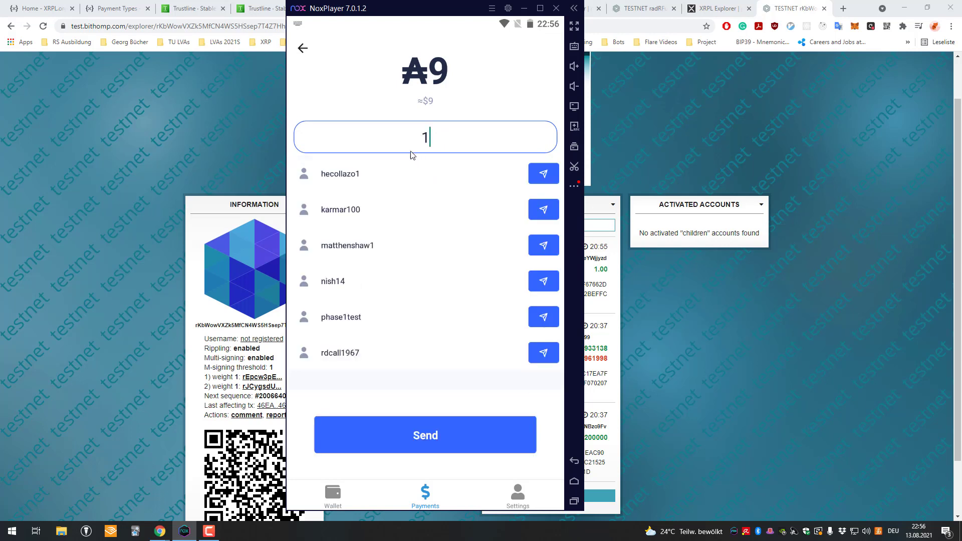
pyautogui.write('xrpde')
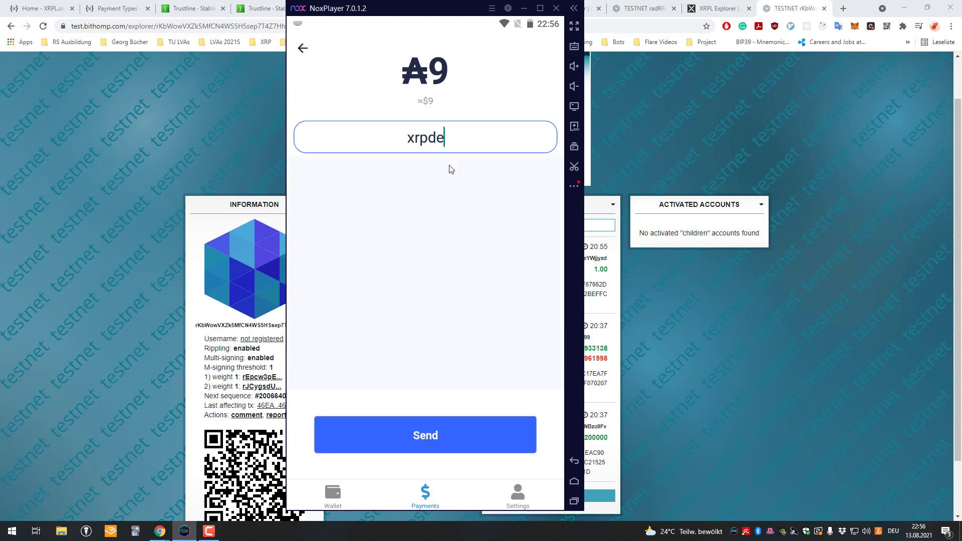
pyautogui.write('v')
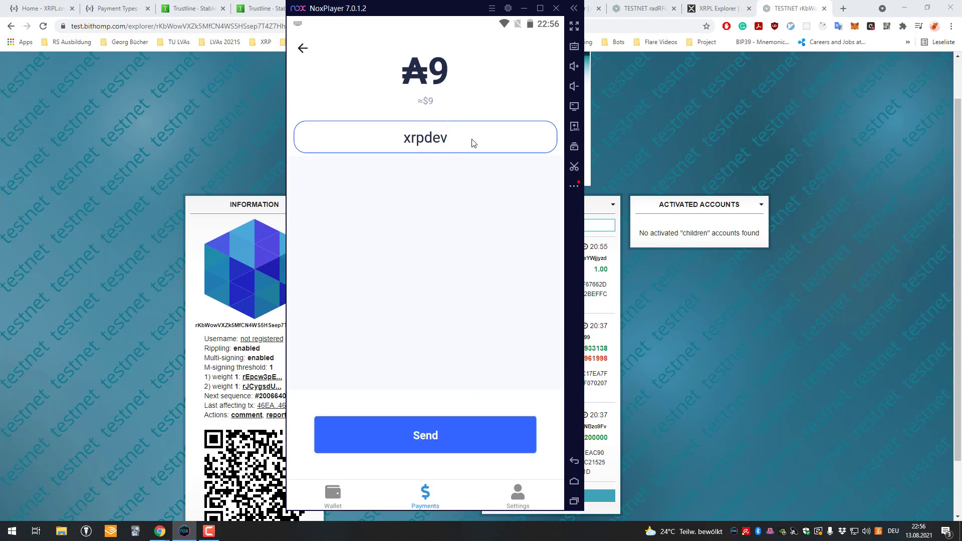
pyautogui.moveTo(461, 144)
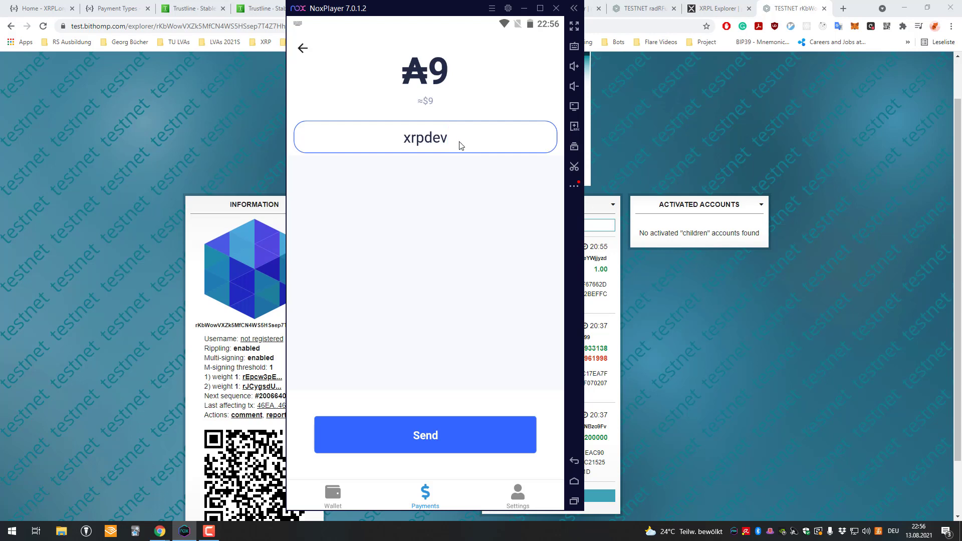
pyautogui.moveTo(404, 185)
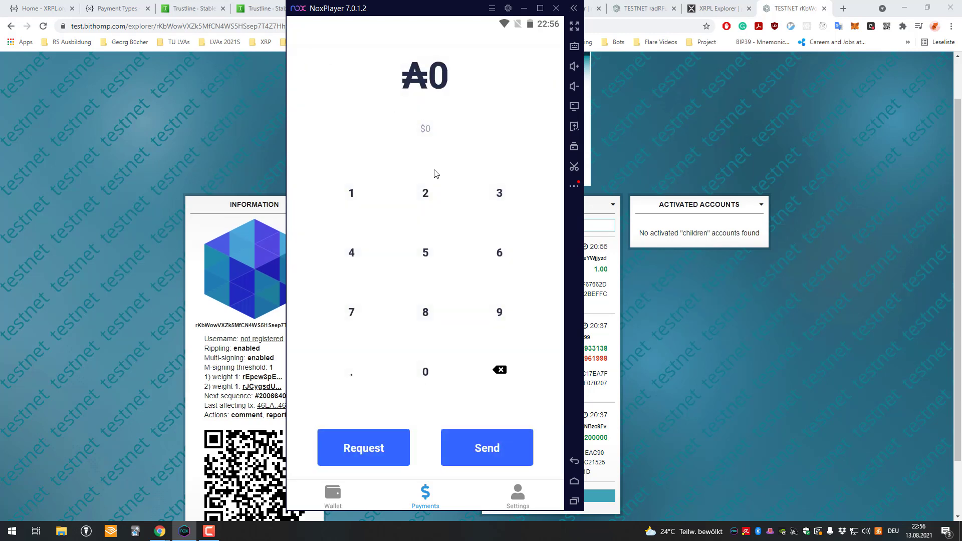
pyautogui.click(333, 495)
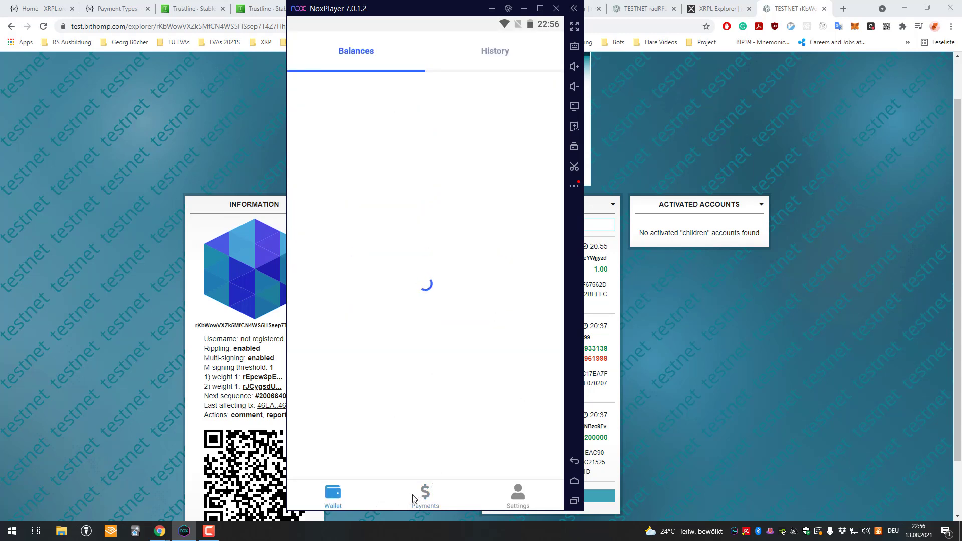
# Enter digits on the payment keypad, then return to the wallet showing 61.111052 XRP and 8 AUR.
pyautogui.click(425, 496)
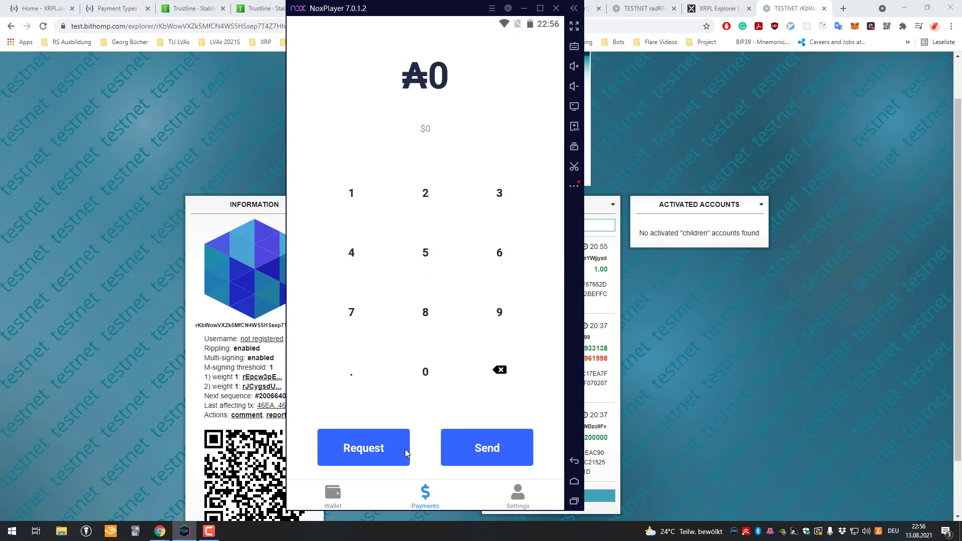
pyautogui.click(499, 313)
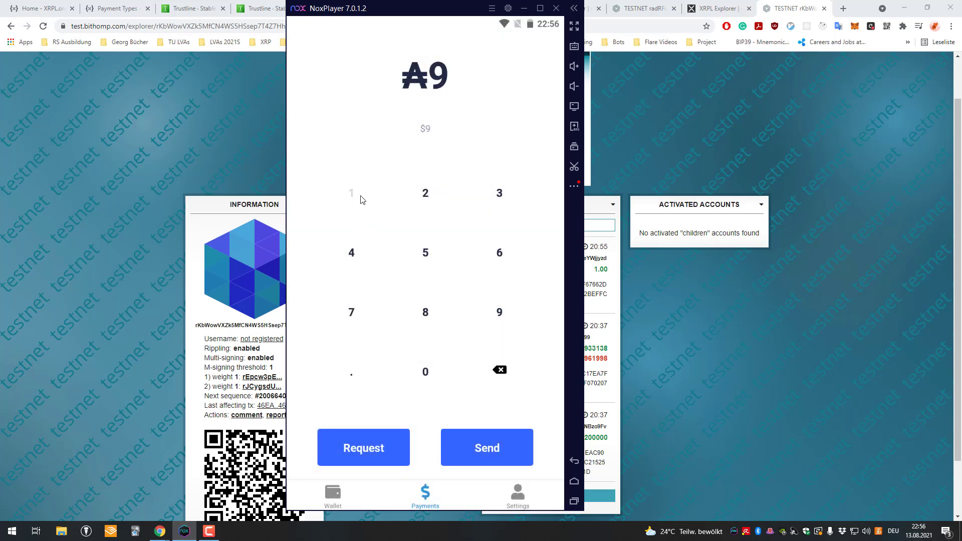
pyautogui.click(350, 193)
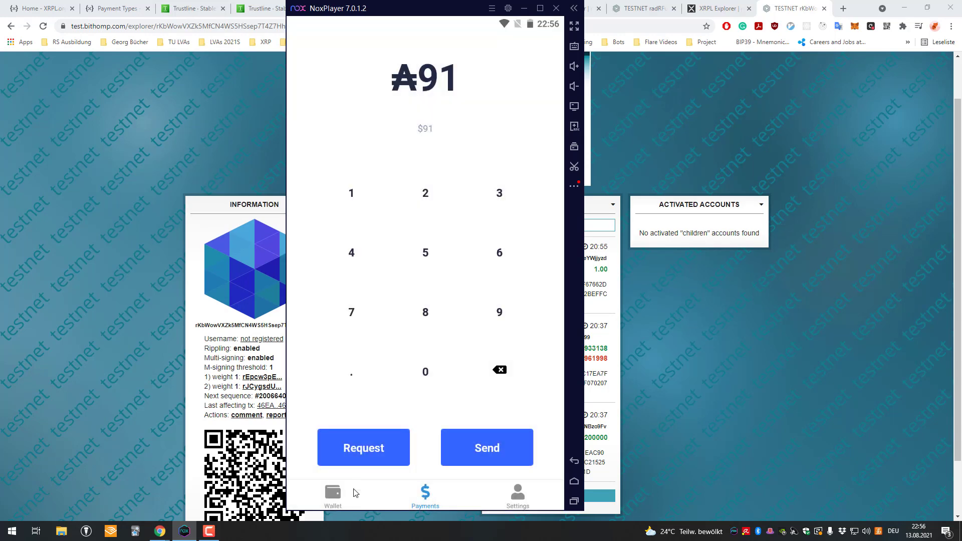
pyautogui.click(332, 495)
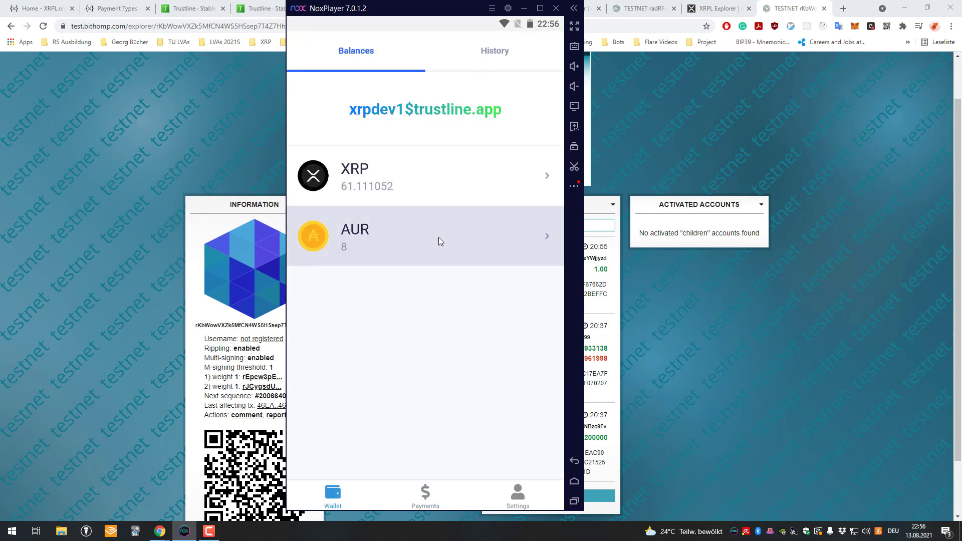
pyautogui.click(494, 50)
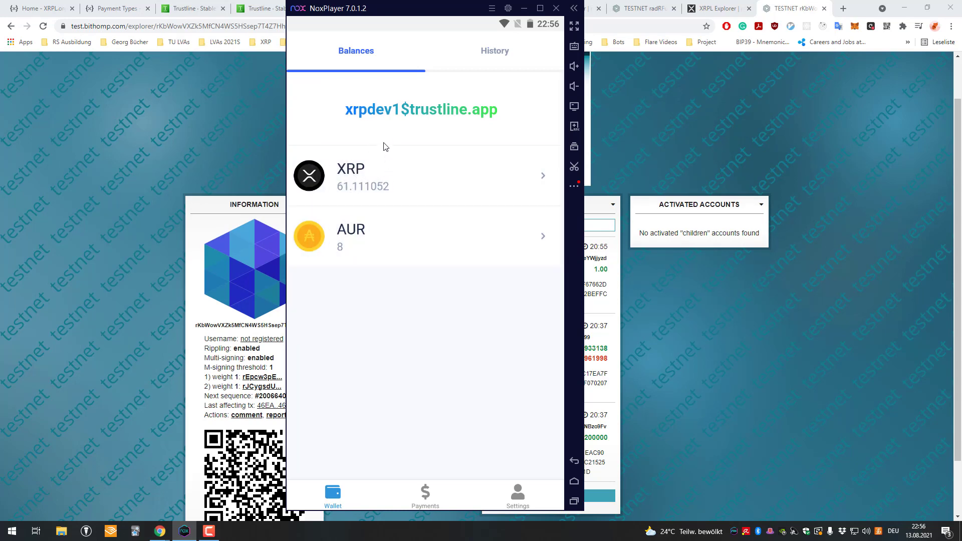
pyautogui.click(422, 237)
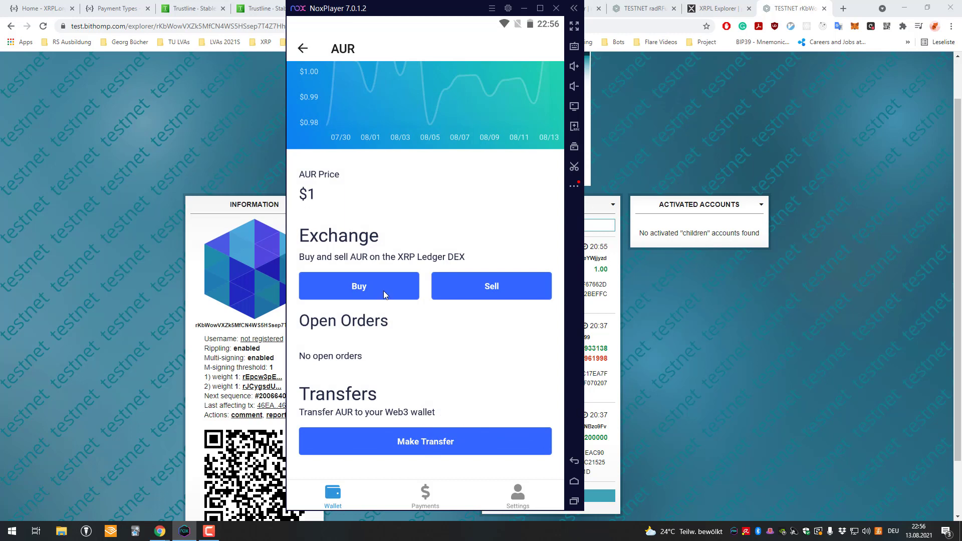
pyautogui.moveTo(449, 387)
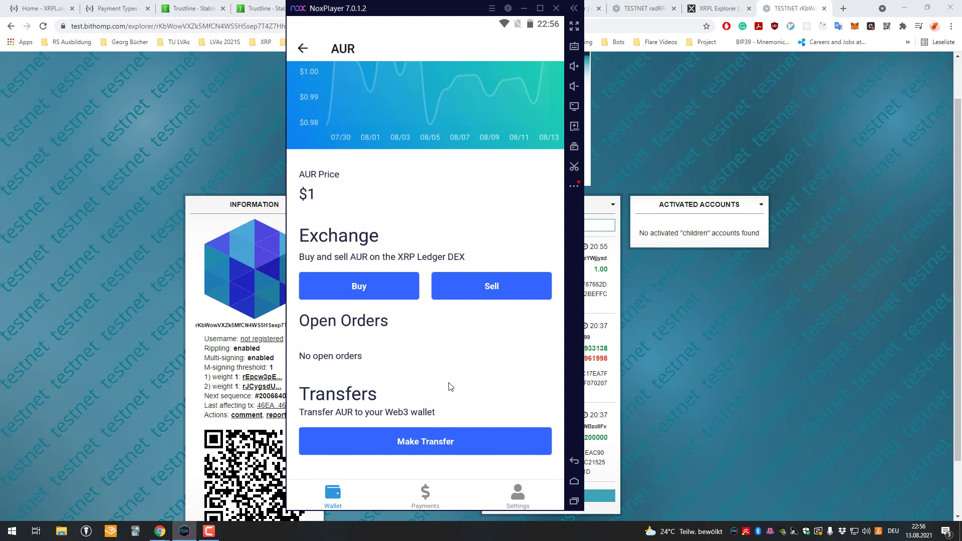
pyautogui.moveTo(387, 436)
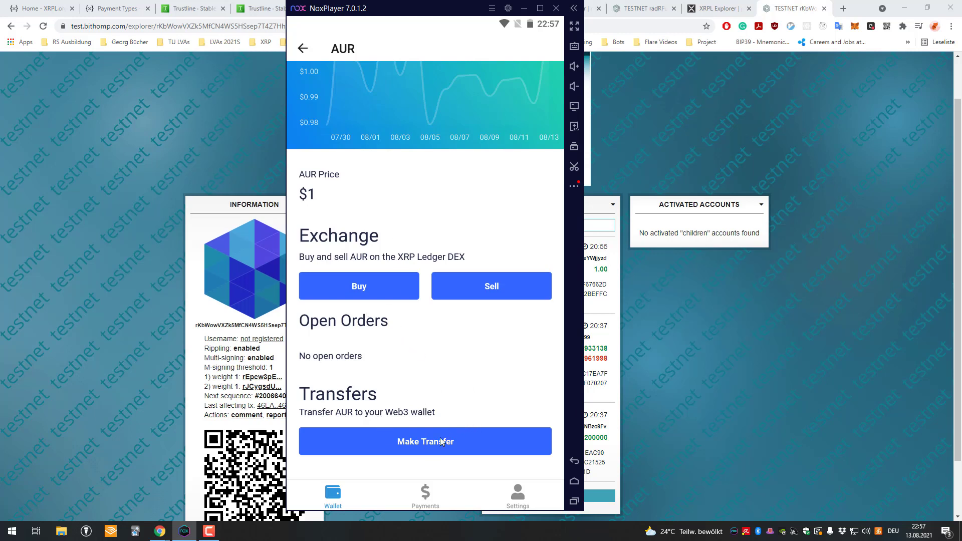
pyautogui.moveTo(444, 362)
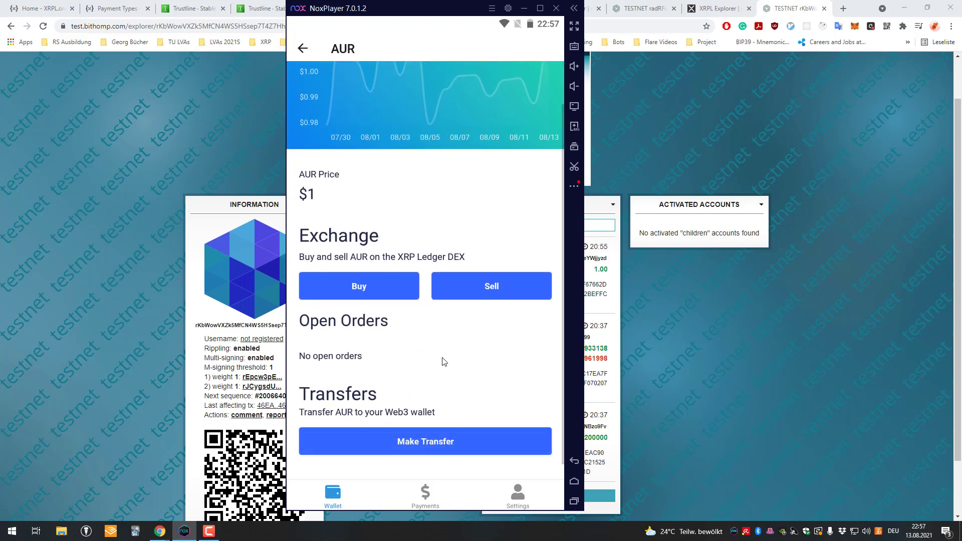
pyautogui.scroll(3)
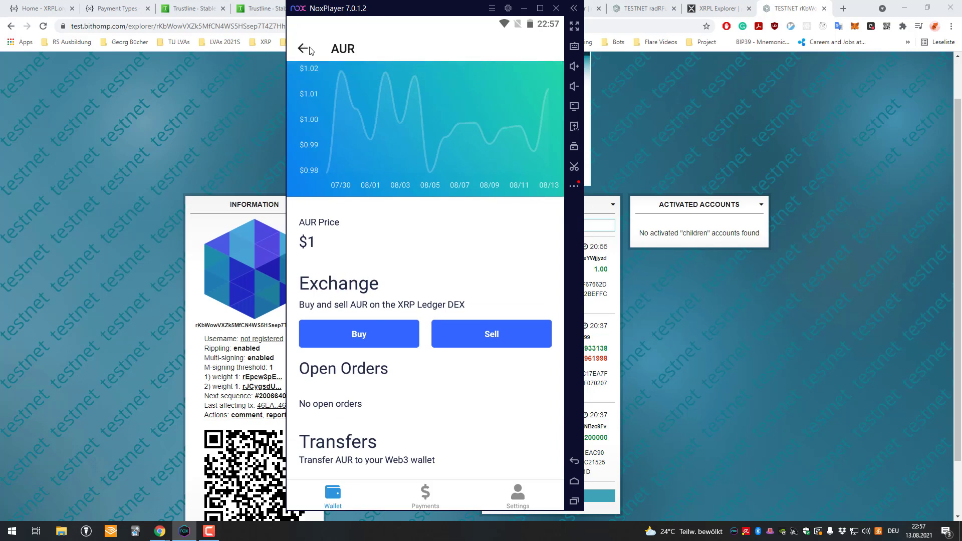
pyautogui.click(303, 48)
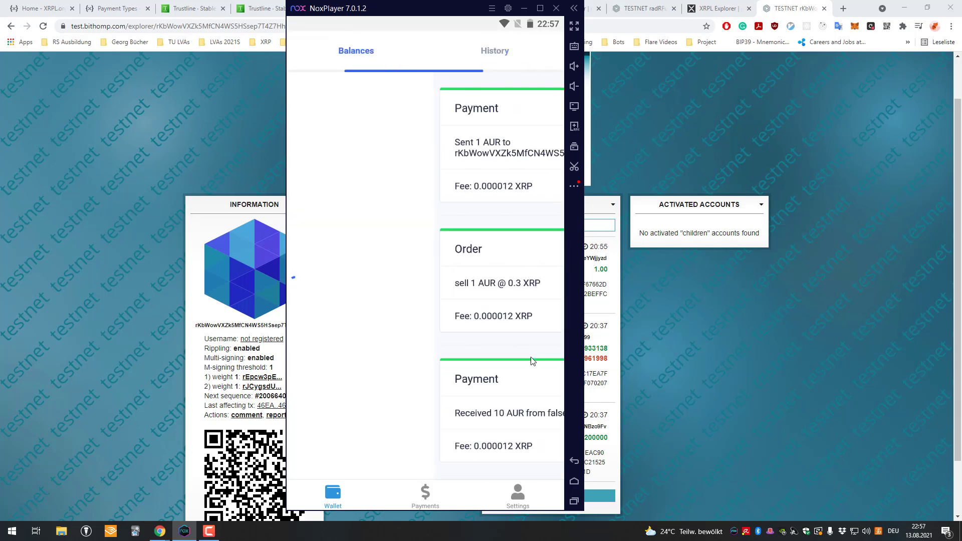
pyautogui.click(356, 50)
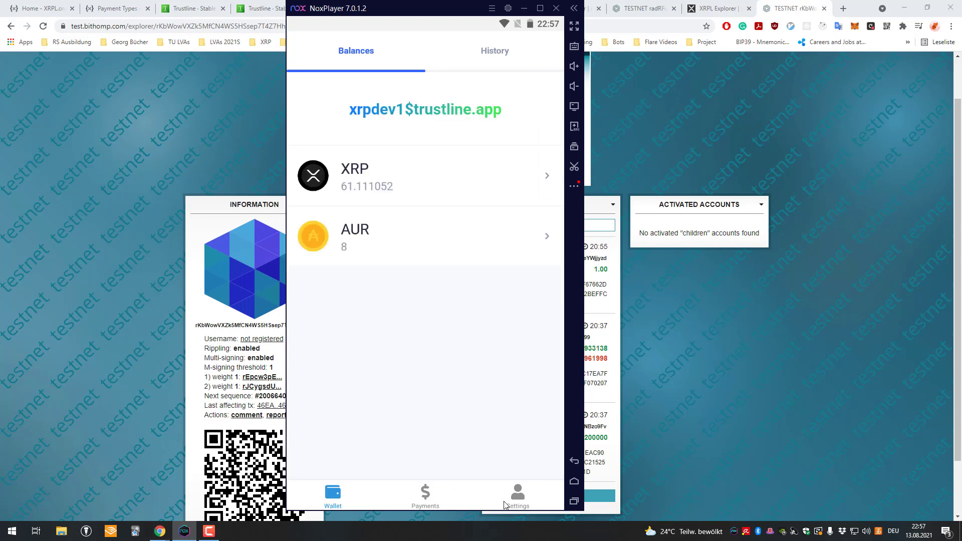
pyautogui.moveTo(434, 485)
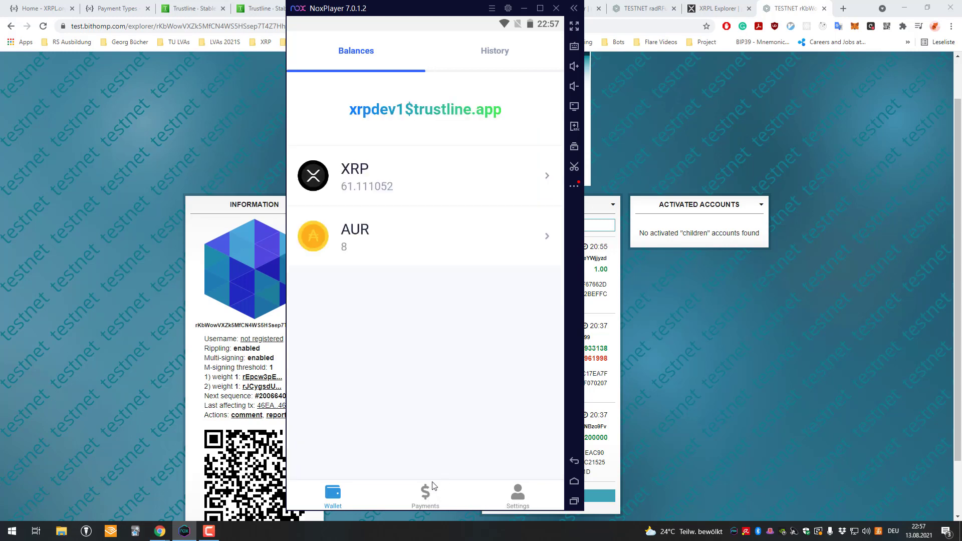
pyautogui.click(425, 495)
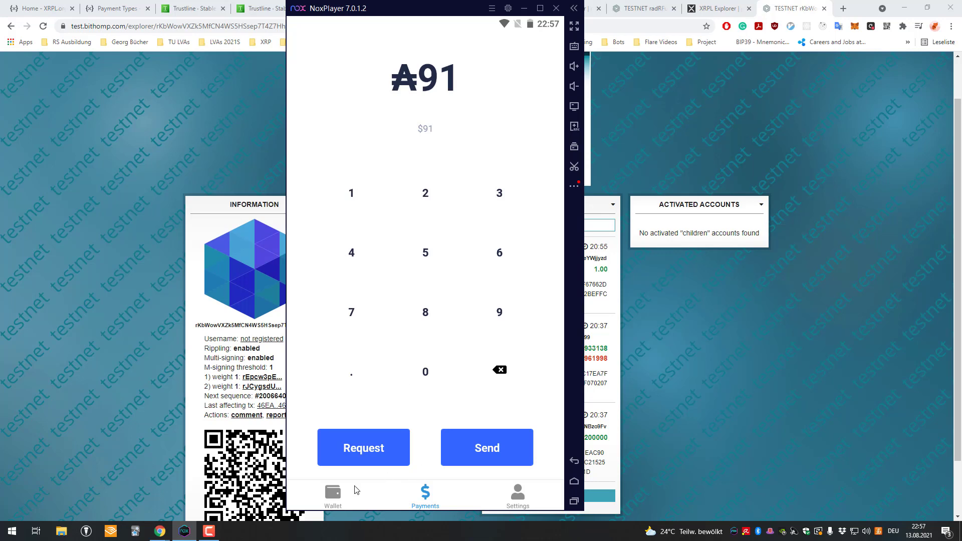
pyautogui.click(333, 494)
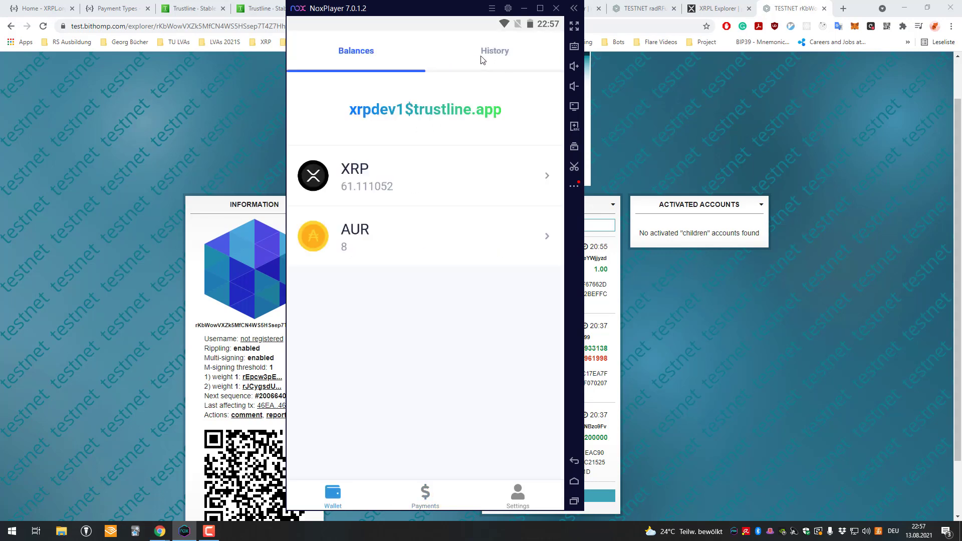
pyautogui.click(494, 51)
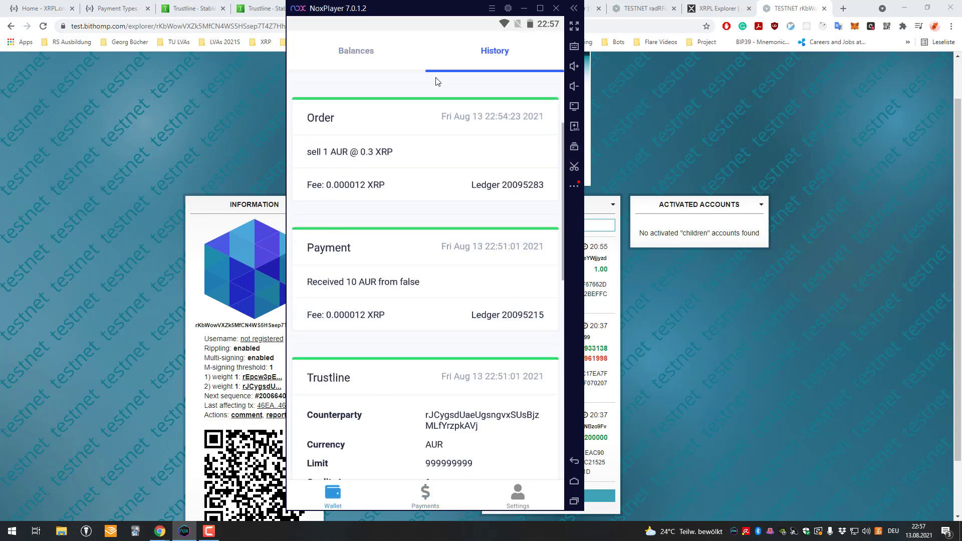
pyautogui.scroll(-3)
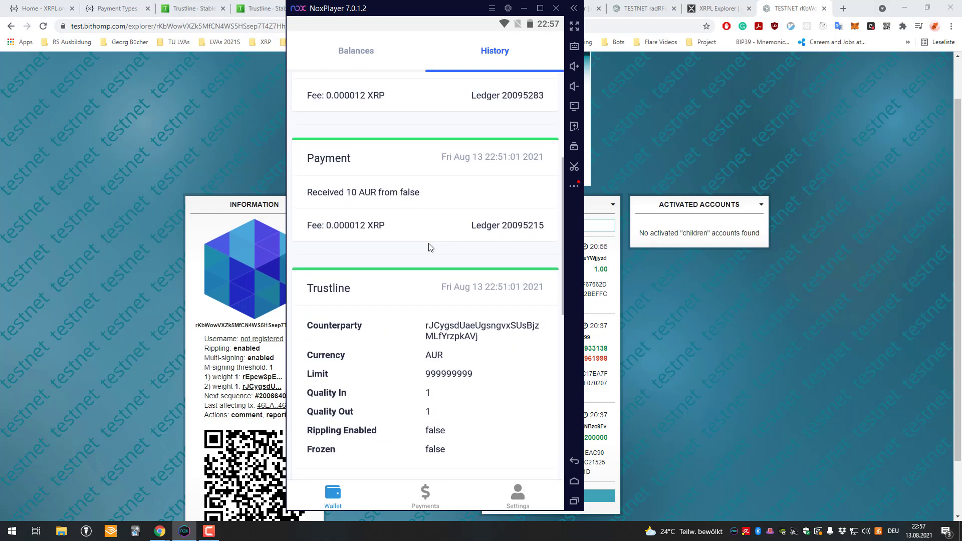
pyautogui.scroll(-3)
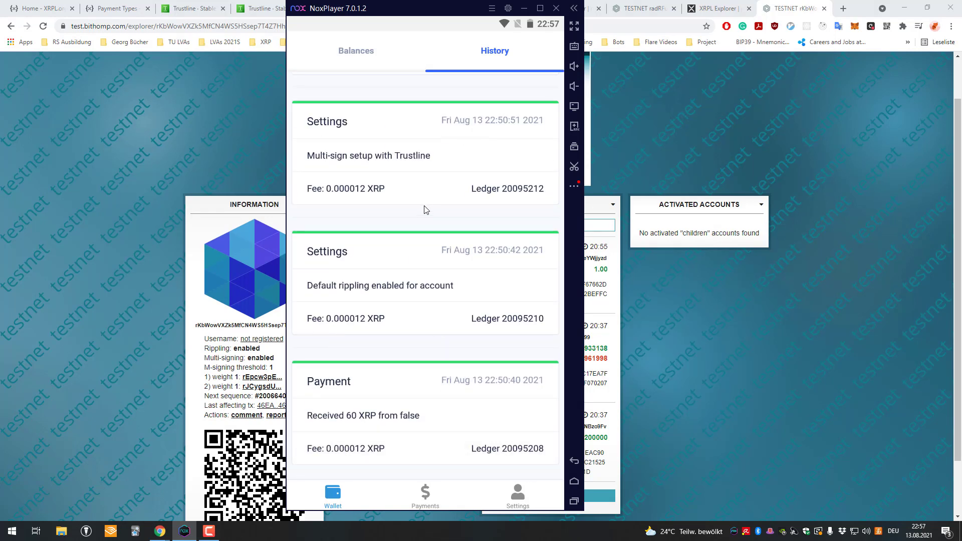
pyautogui.scroll(3)
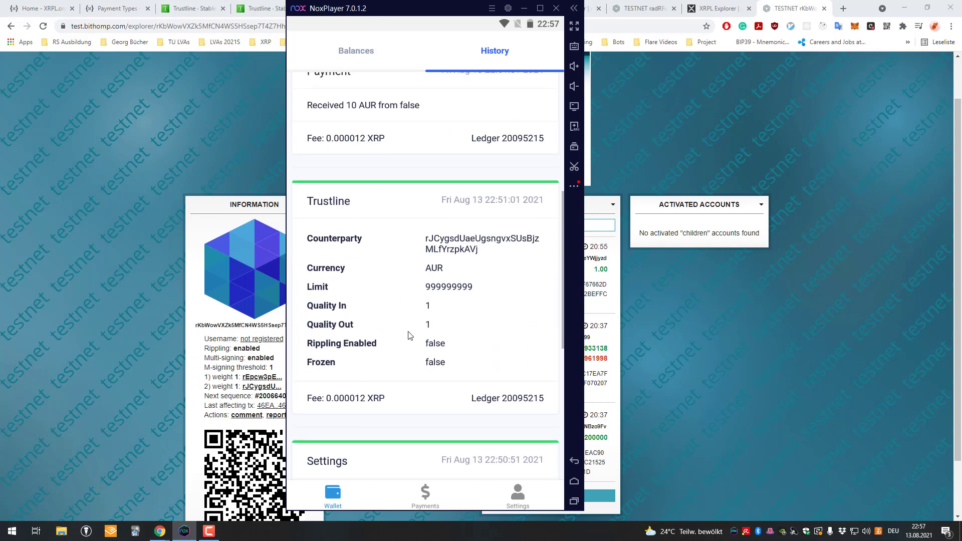
pyautogui.click(356, 50)
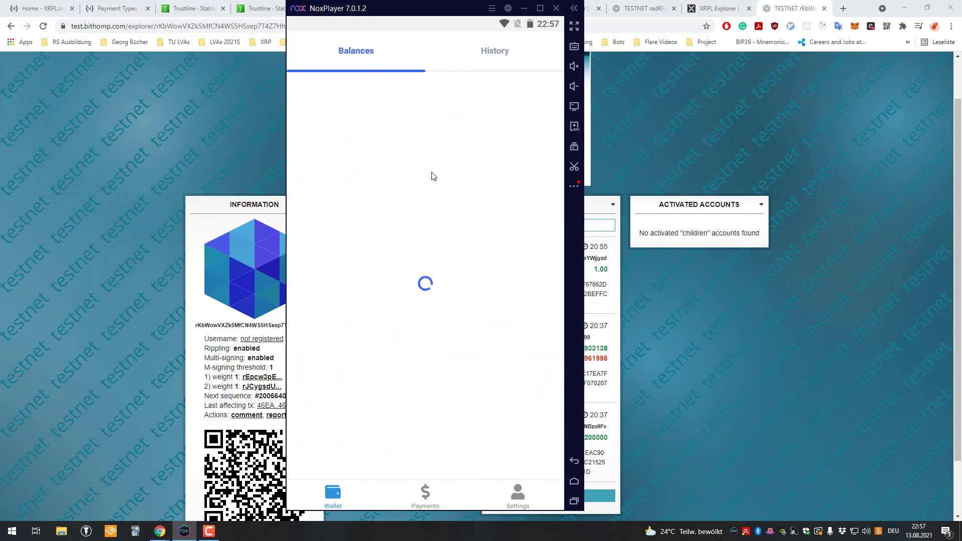